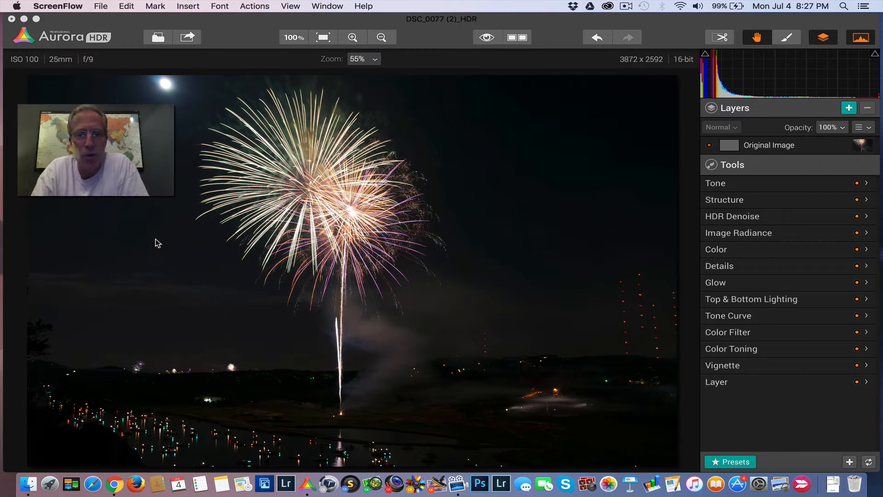
mouse_move(174, 298)
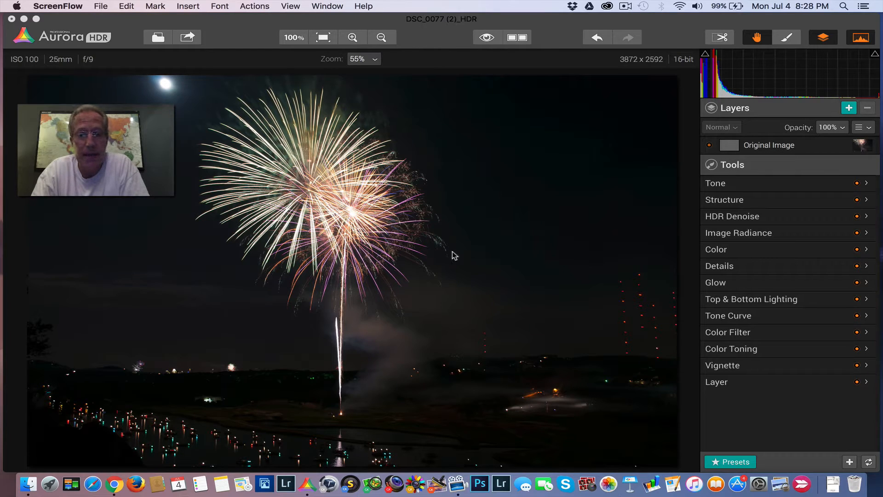
mouse_move(277, 257)
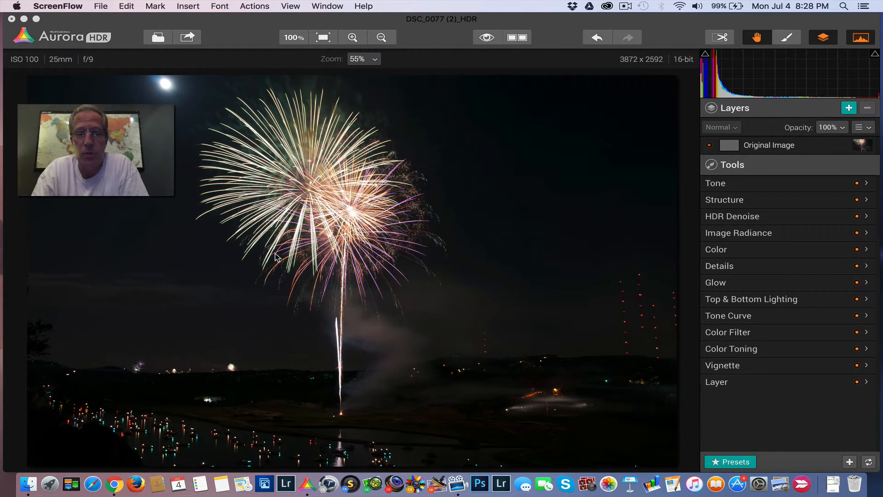
mouse_move(328, 167)
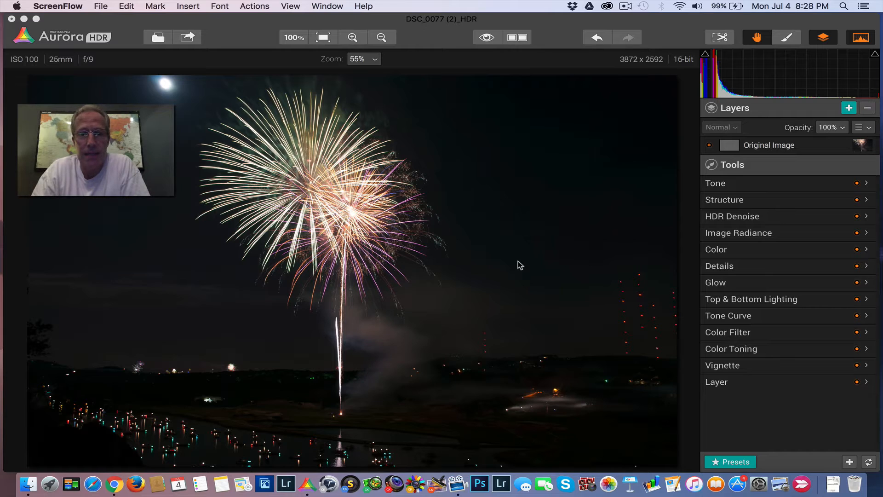
mouse_move(374, 299)
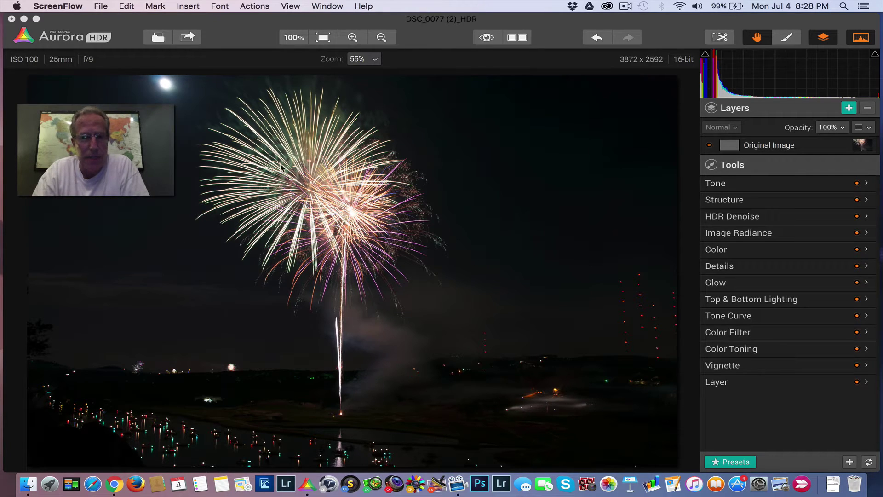
mouse_move(104, 87)
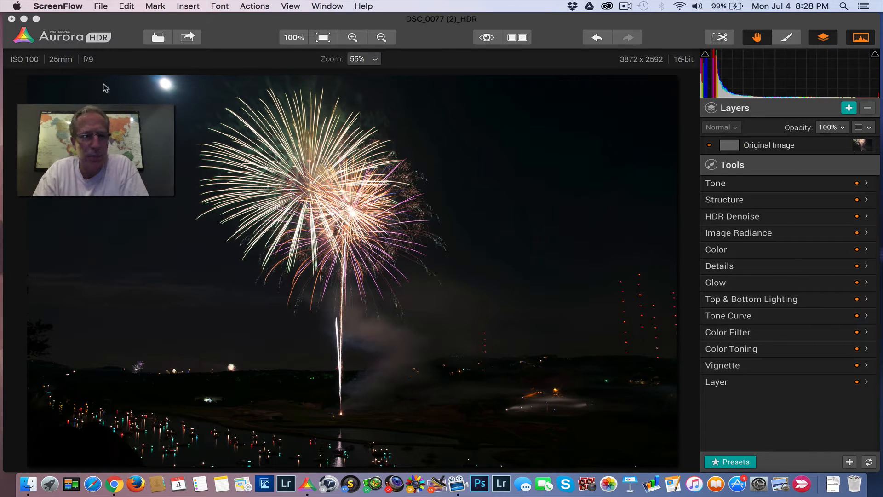
mouse_move(108, 61)
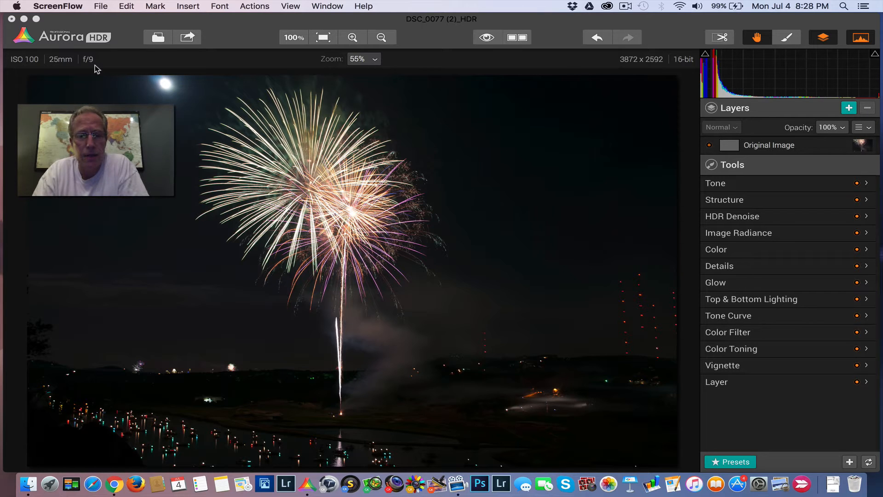
mouse_move(304, 244)
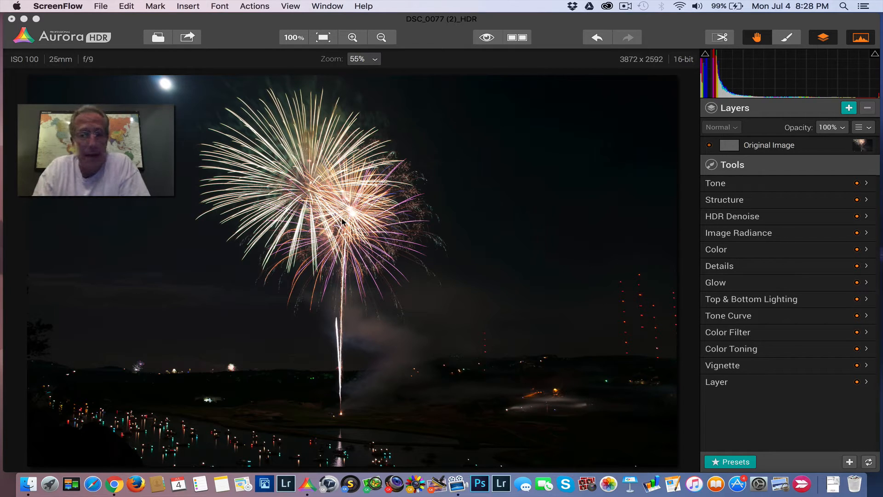
mouse_move(315, 330)
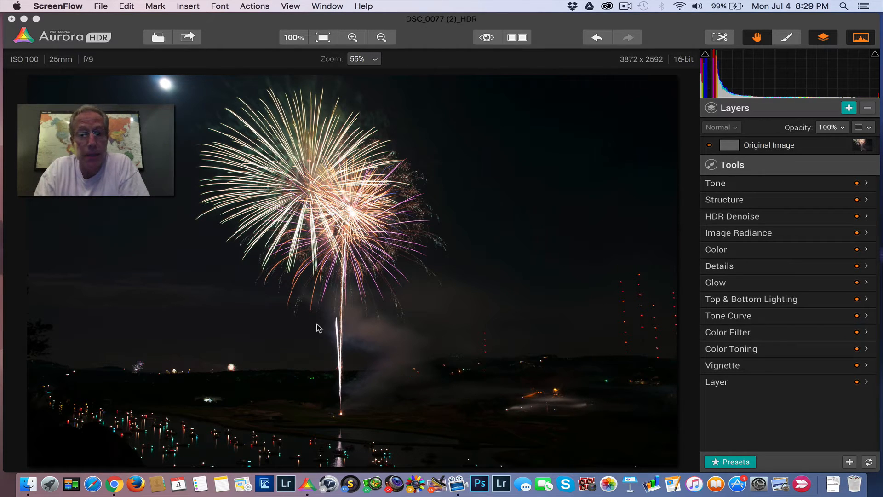
mouse_move(374, 370)
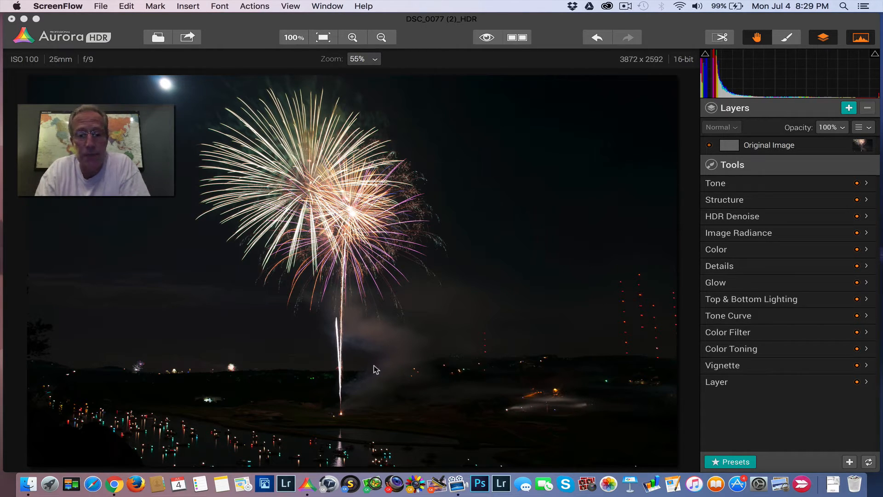
mouse_move(370, 371)
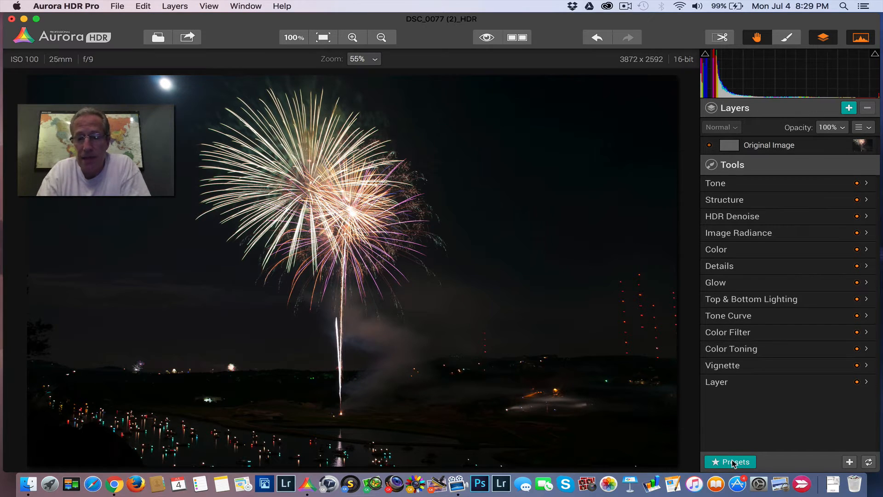
Apply a Realistic HDR preset and toggle the before/after eye to compare it.
left_click(730, 462)
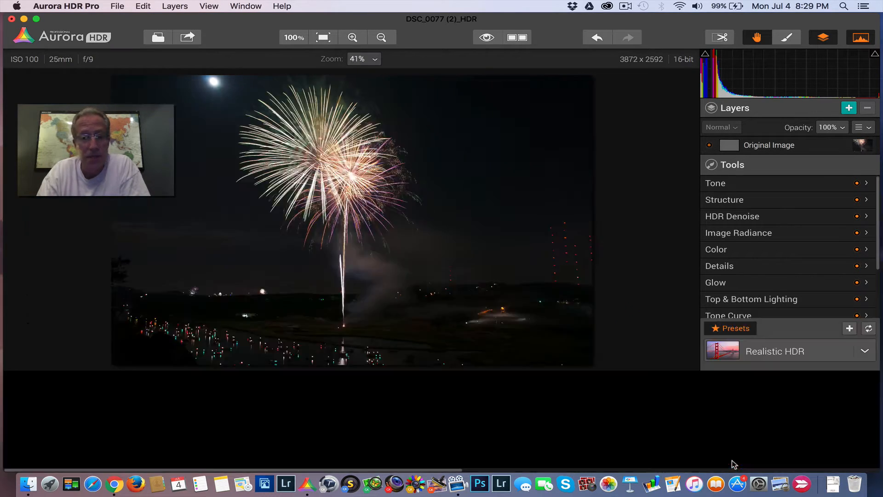
left_click(736, 328)
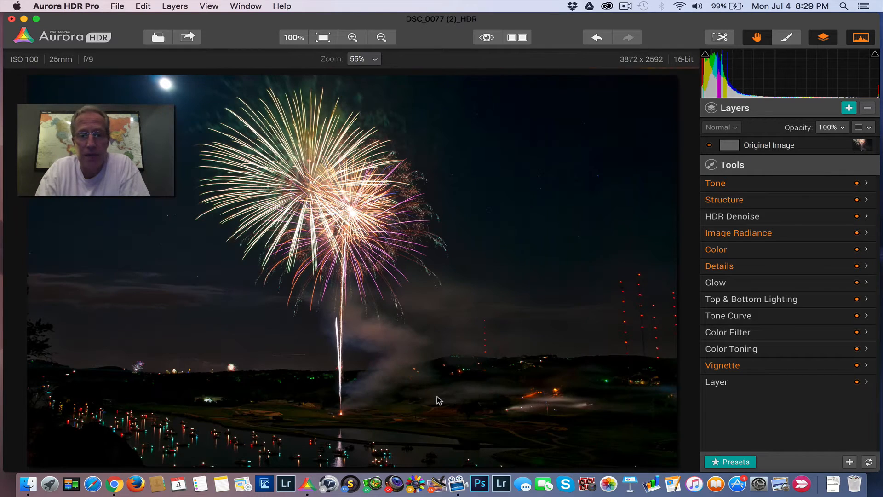
mouse_move(409, 30)
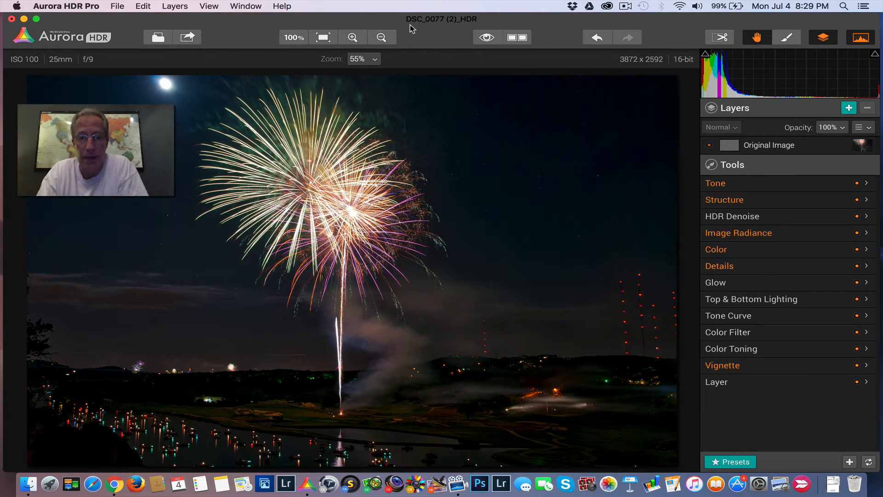
left_click(487, 37)
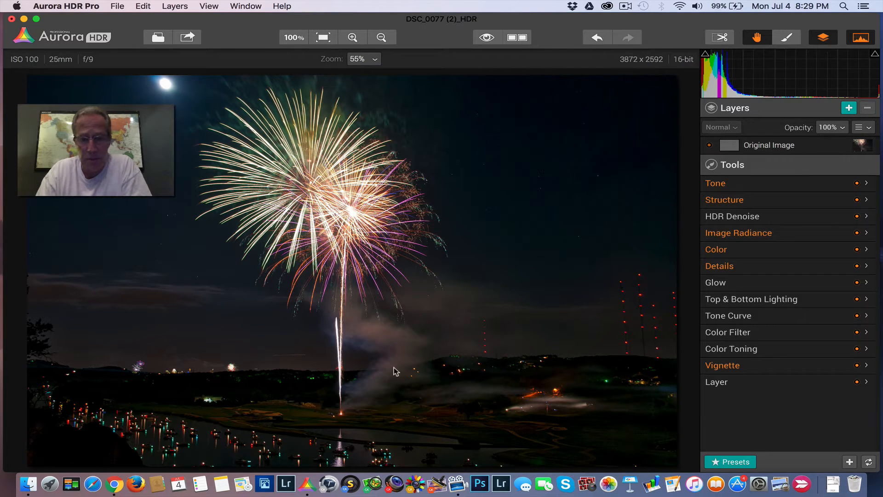
mouse_move(495, 40)
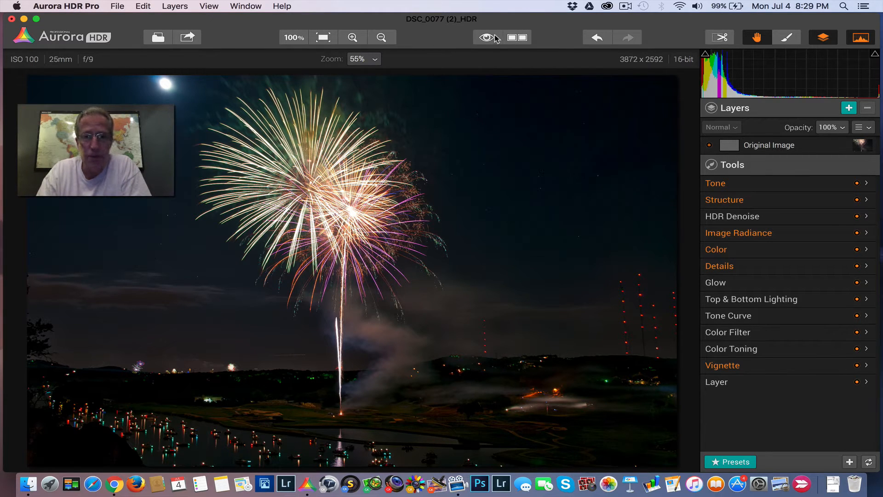
left_click(487, 37)
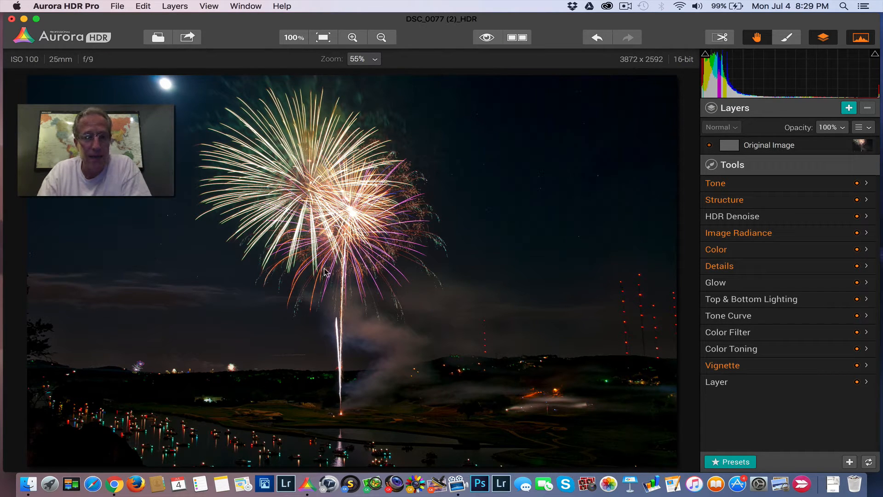
mouse_move(621, 299)
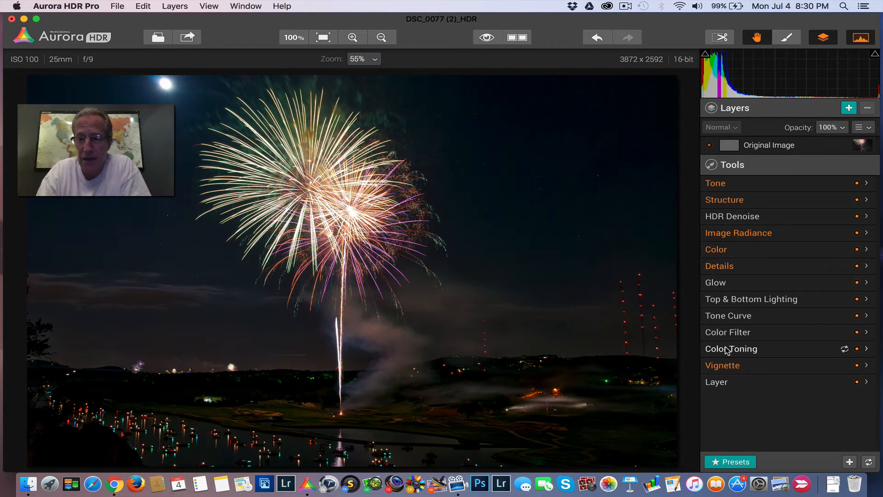
Apply the second Color Toning swatch, casting cool blue tints into the shadows.
left_click(731, 349)
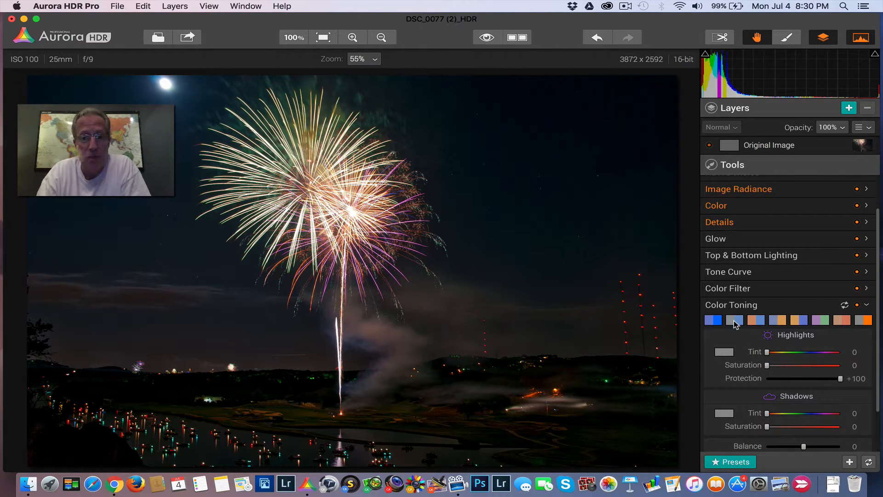
left_click(734, 320)
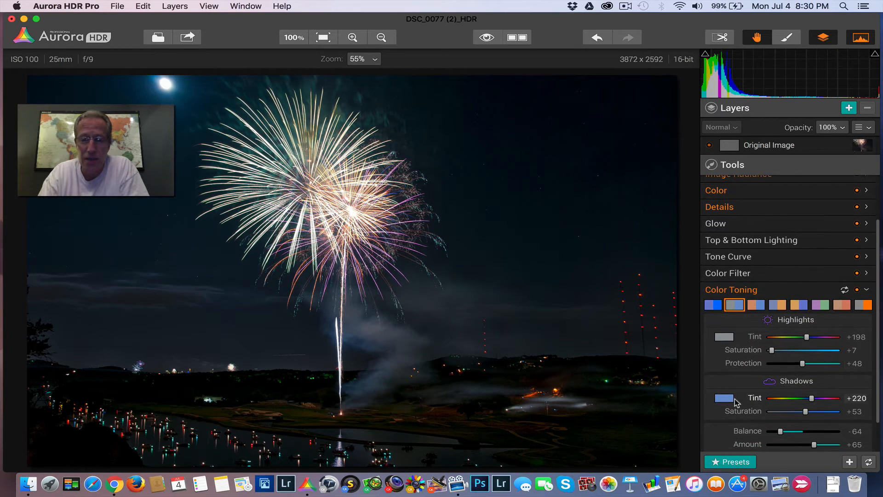
mouse_move(754, 388)
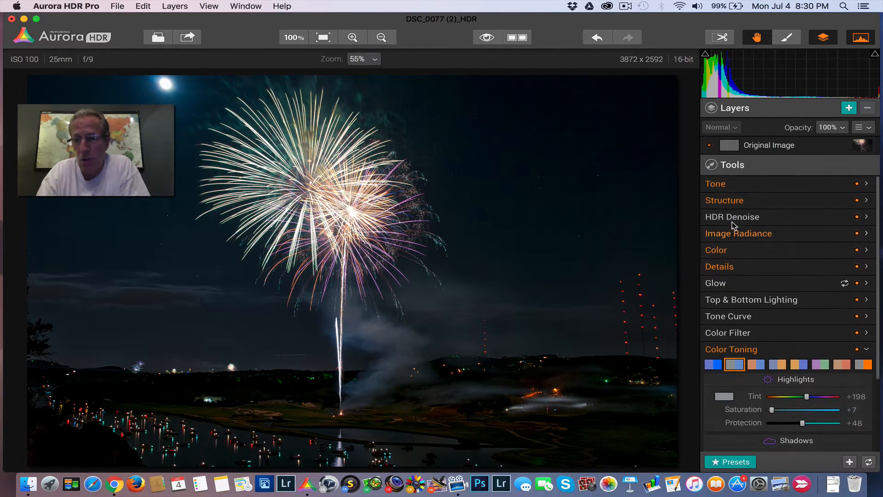
In Color, boost saturation and vibrance, set Temperature to -12 and Tint to +12.
left_click(716, 249)
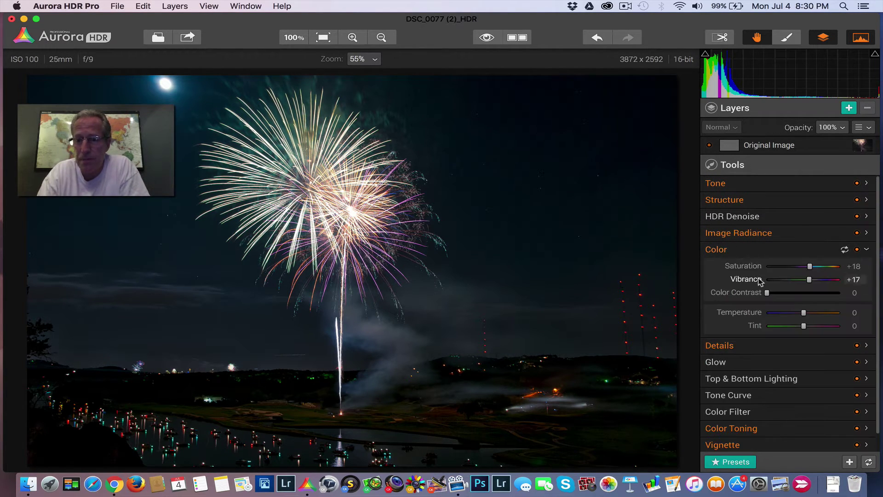
left_click_drag(809, 266, 812, 266)
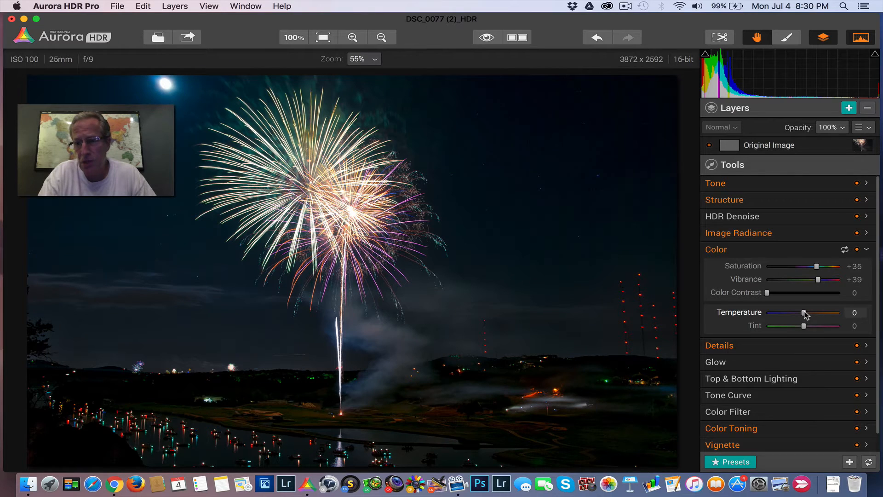
left_click_drag(803, 313, 799, 312)
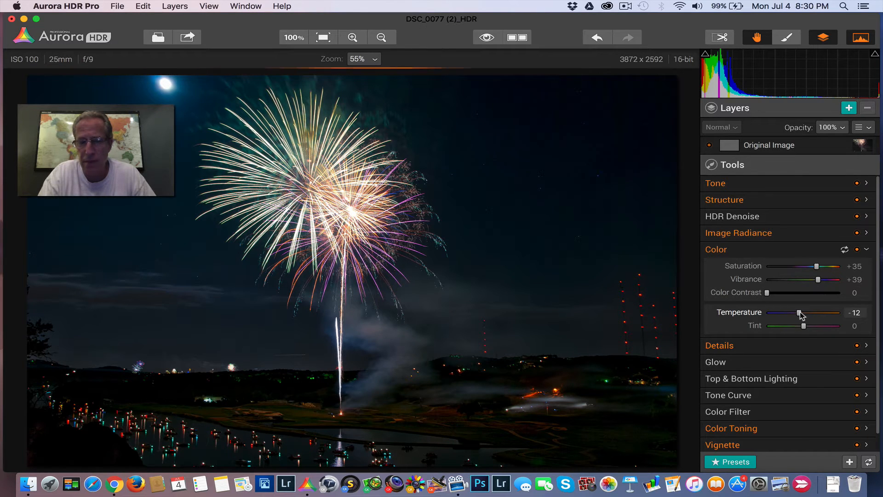
left_click_drag(803, 326, 833, 326)
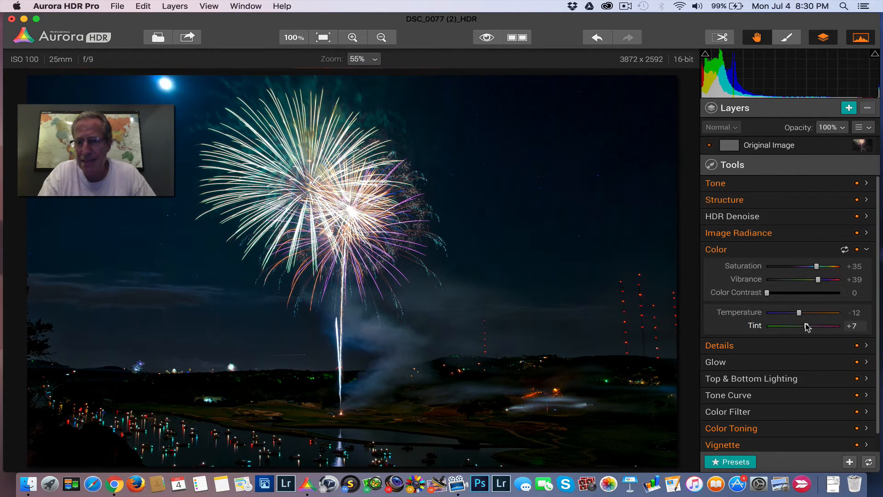
left_click_drag(798, 326, 814, 326)
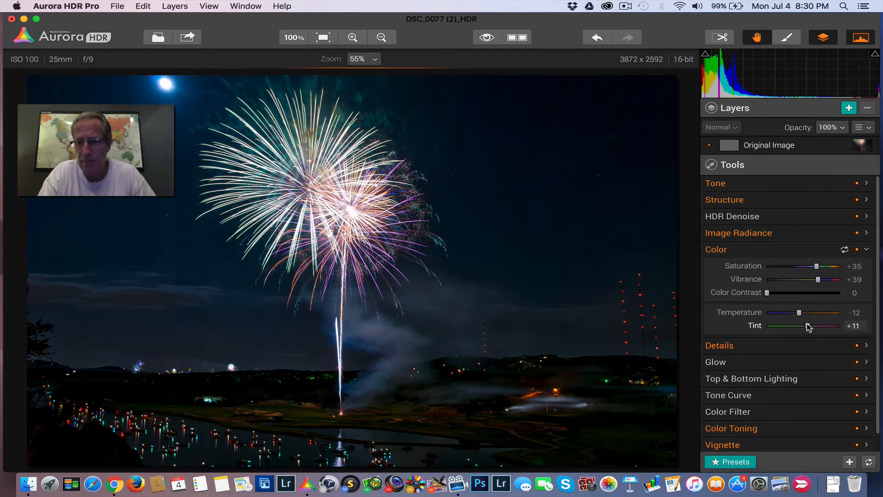
left_click_drag(814, 325, 816, 325)
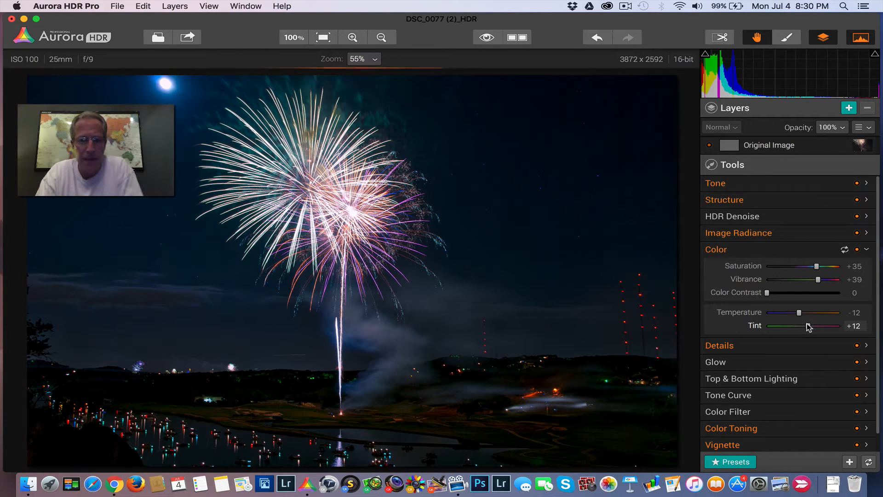
mouse_move(788, 285)
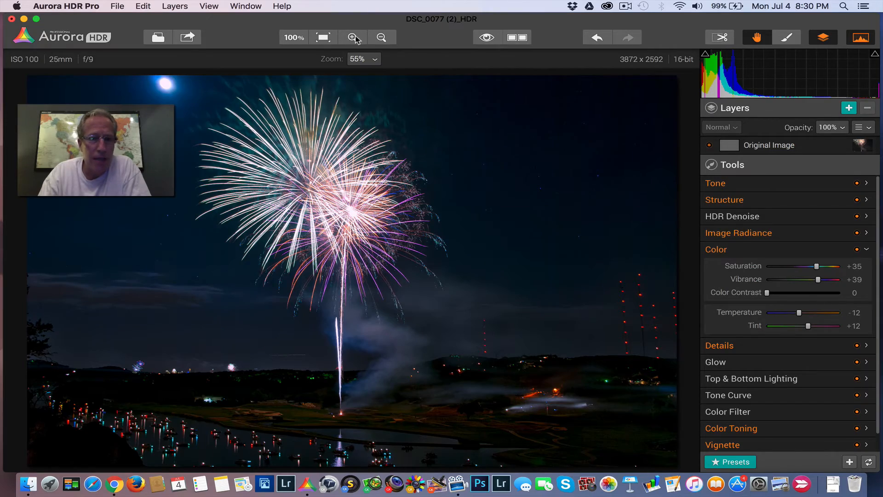
Zoom into the fireworks burst, toggle before/after, then fit the photo back to the window.
left_click(351, 37)
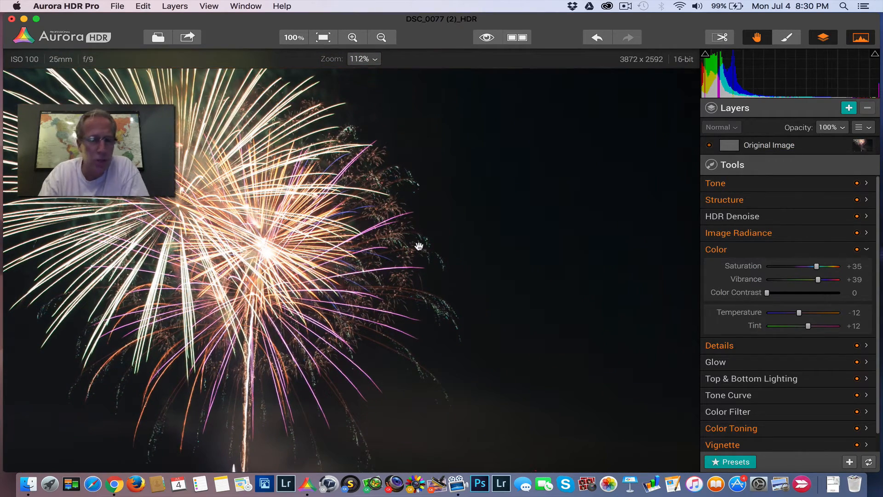
mouse_move(686, 202)
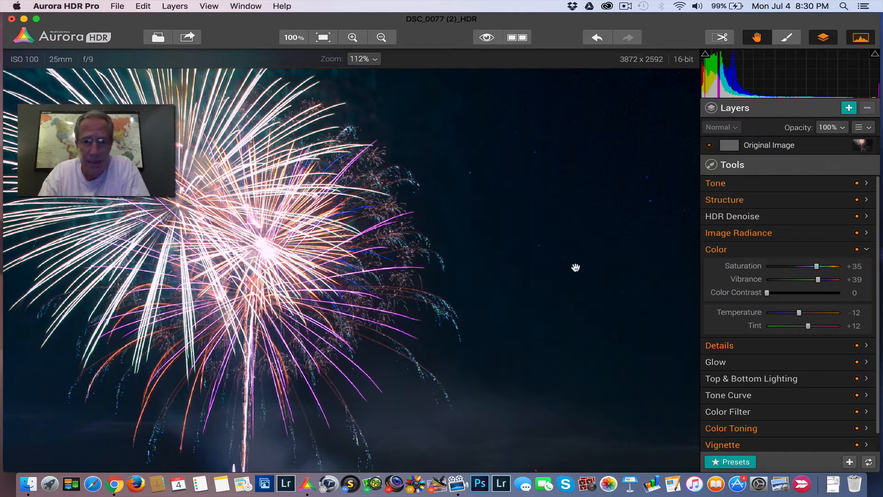
left_click(486, 37)
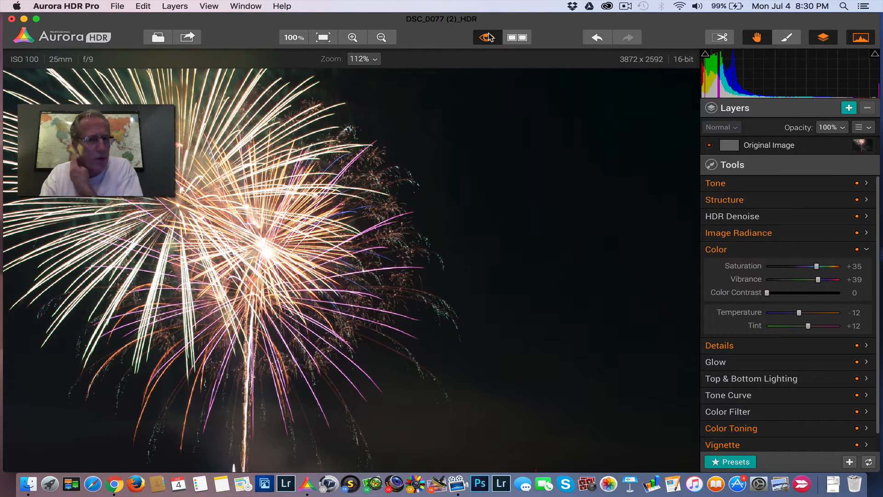
left_click(486, 38)
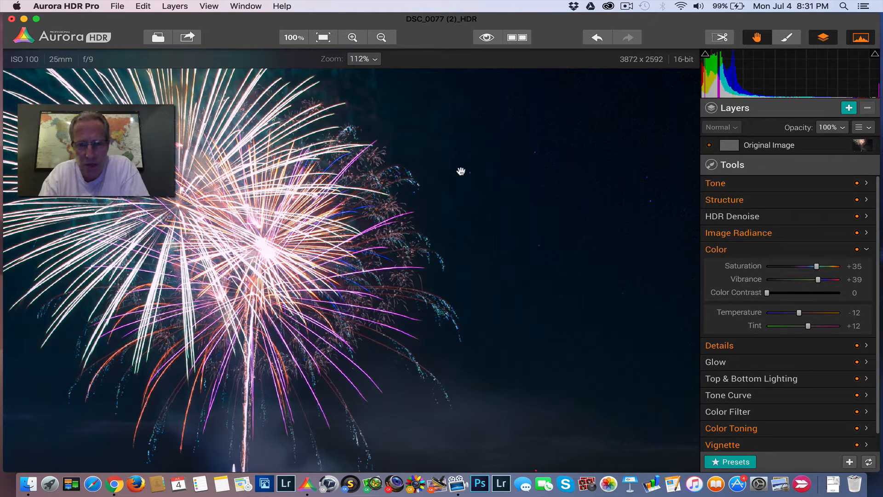
left_click(324, 37)
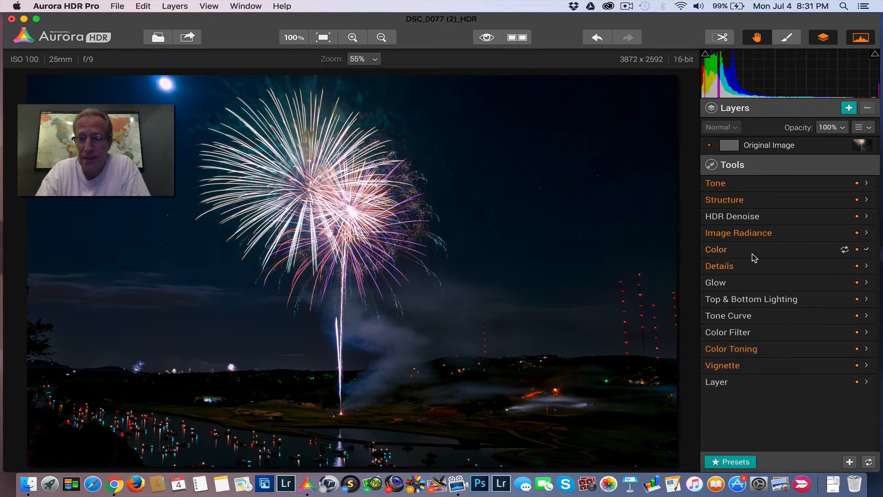
Set HDR Denoise Amount to +31 and Smooth to +21.
left_click(732, 216)
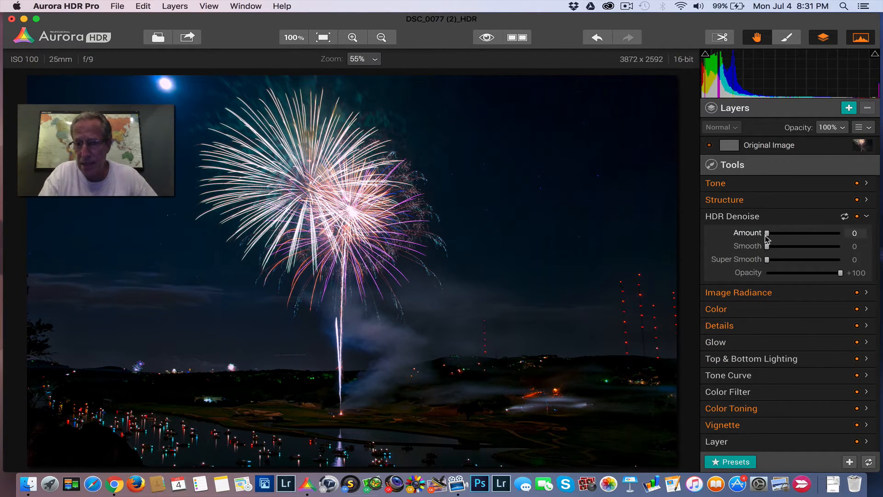
left_click_drag(765, 232, 788, 233)
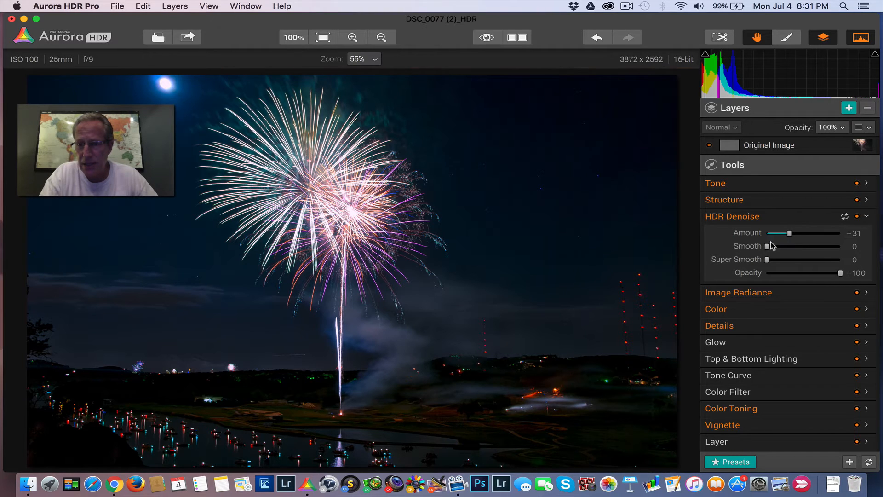
left_click_drag(768, 246, 782, 246)
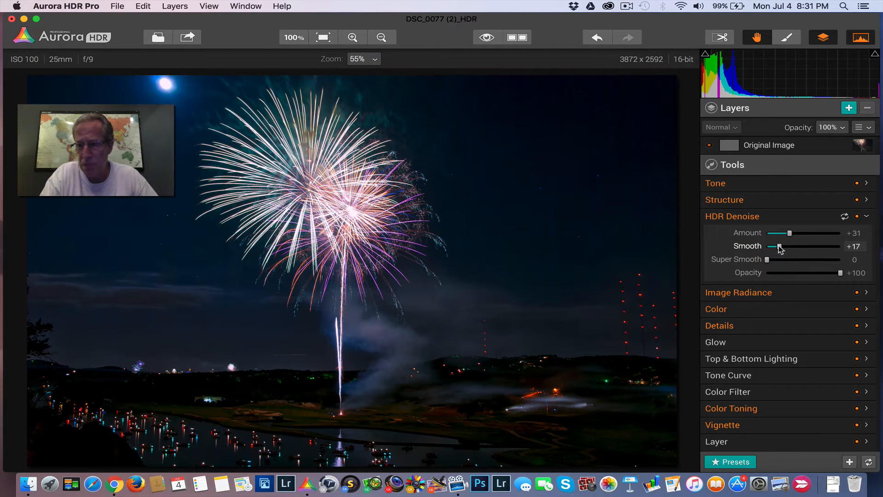
left_click_drag(779, 246, 784, 246)
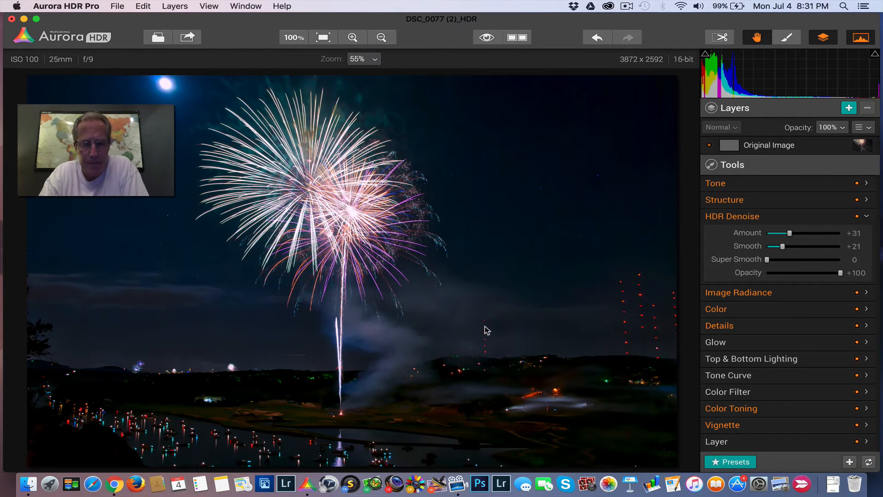
mouse_move(417, 303)
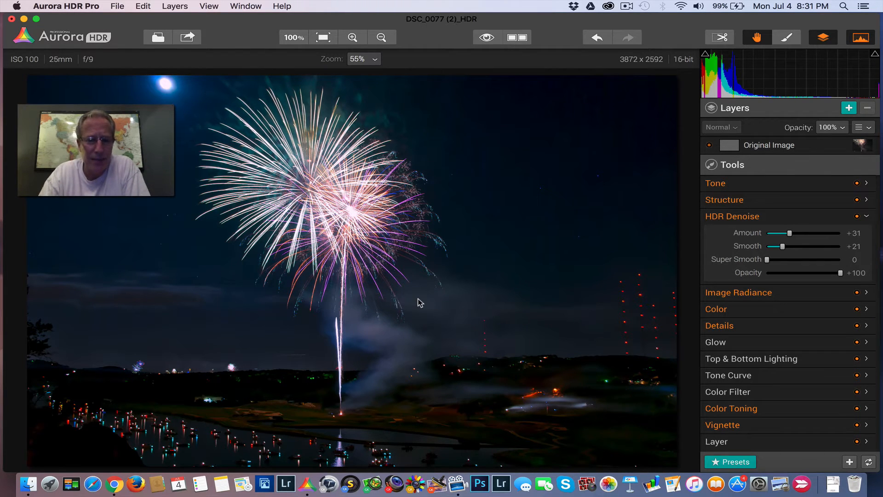
mouse_move(509, 289)
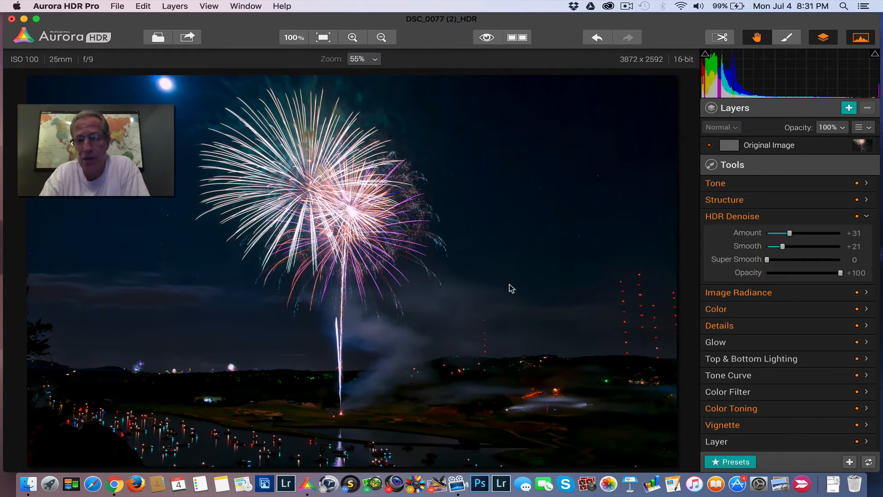
mouse_move(571, 316)
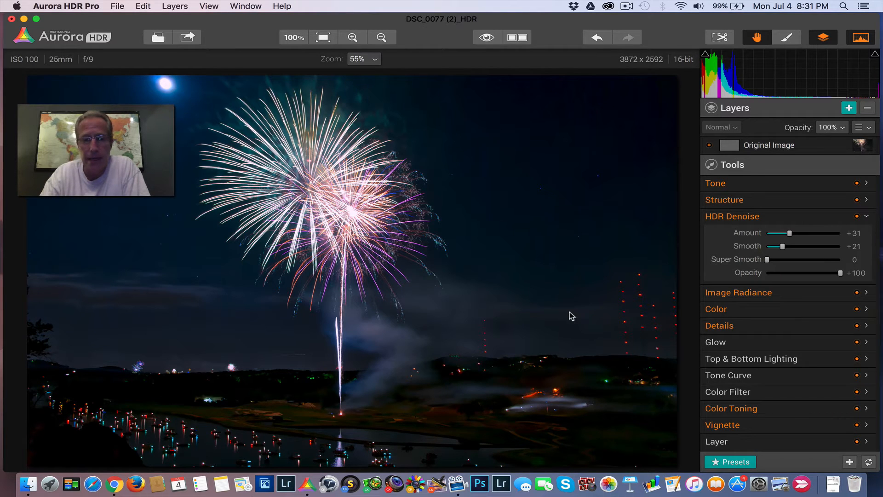
mouse_move(518, 69)
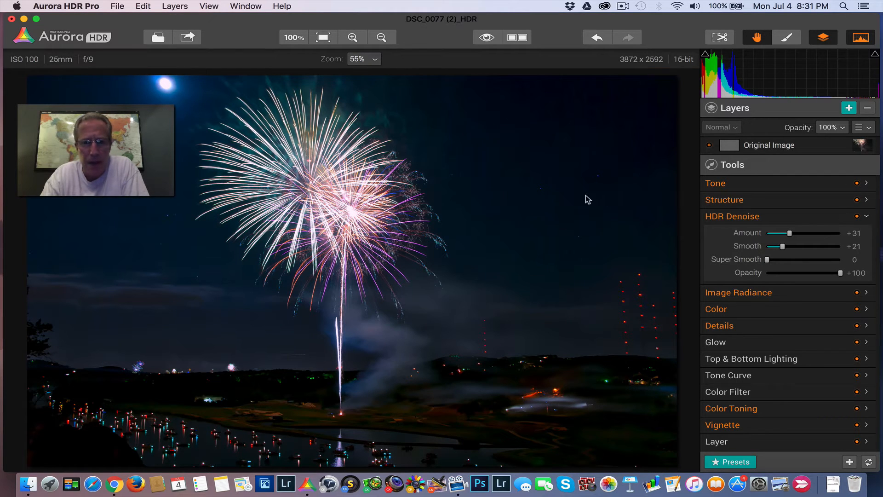
mouse_move(369, 354)
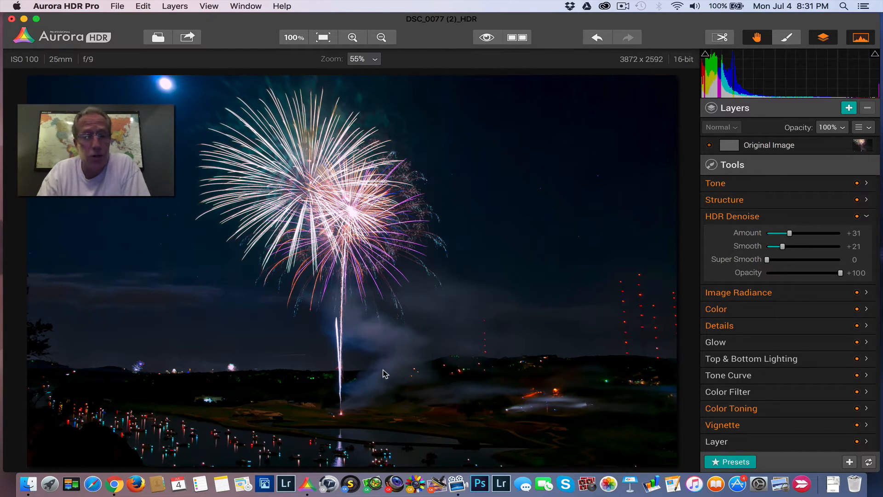
mouse_move(324, 313)
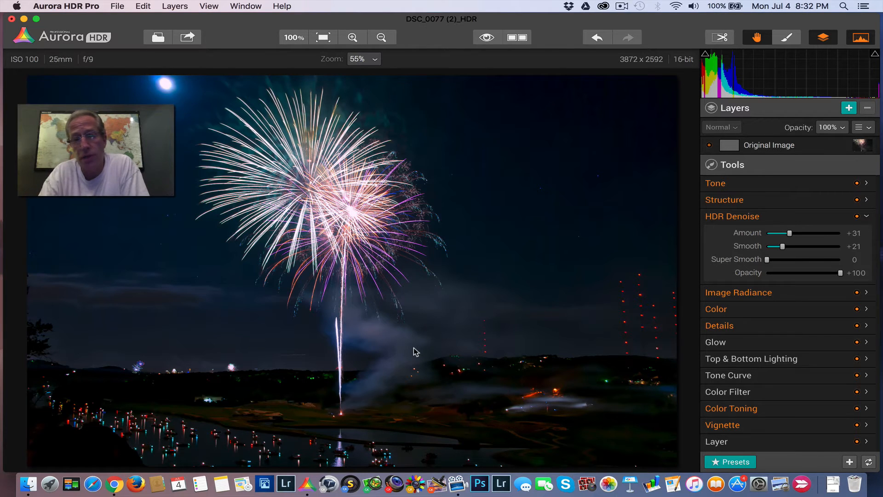
mouse_move(448, 346)
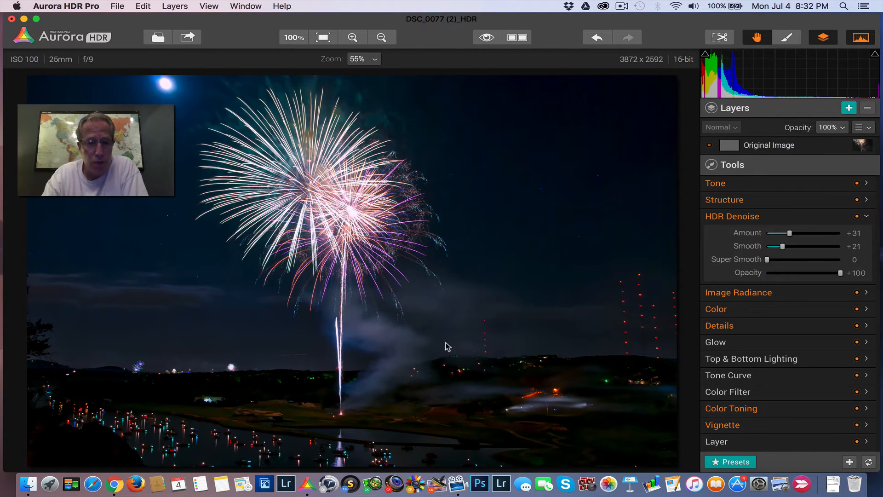
mouse_move(398, 338)
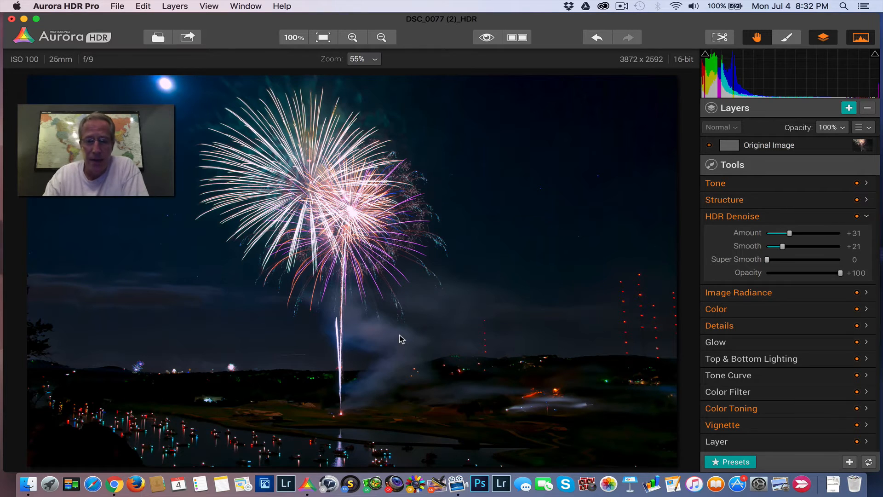
mouse_move(502, 305)
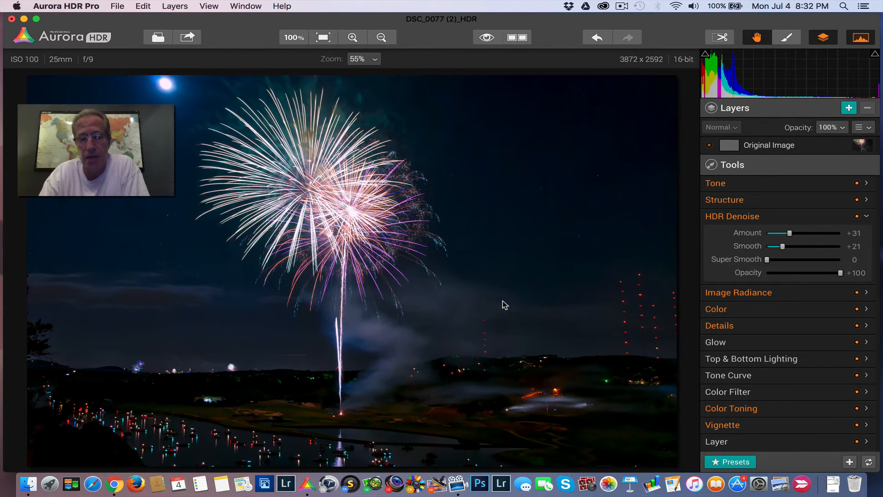
mouse_move(545, 334)
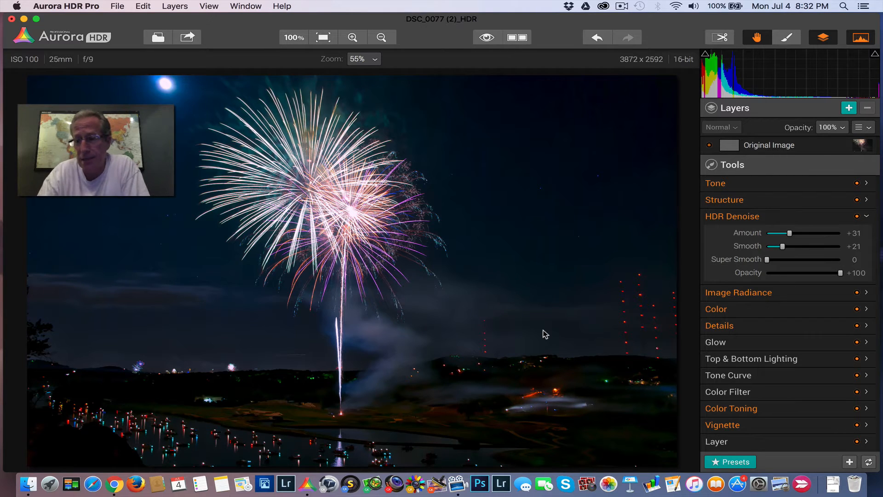
mouse_move(767, 358)
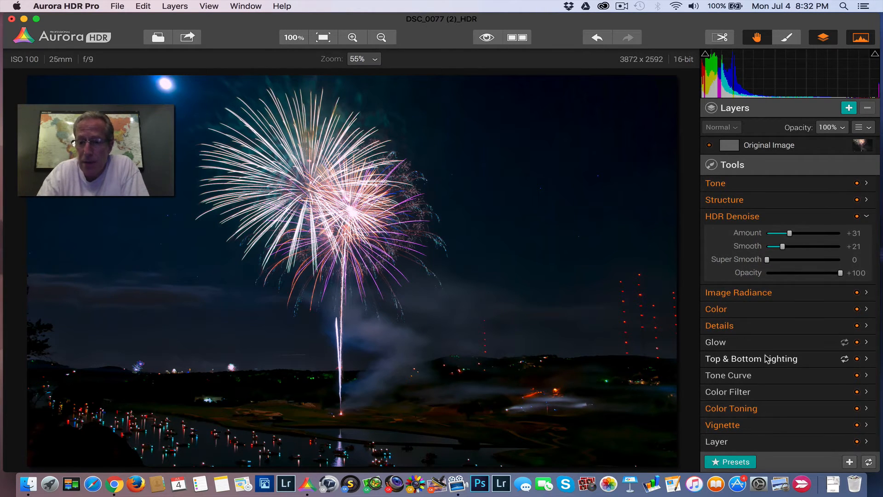
In Top & Bottom Lighting, brighten the bottom and narrow the blend.
left_click(750, 358)
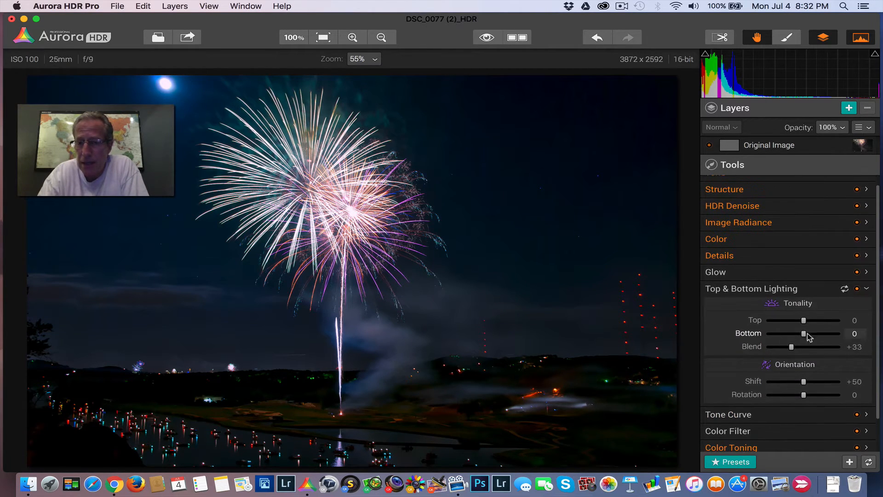
left_click_drag(803, 333, 817, 333)
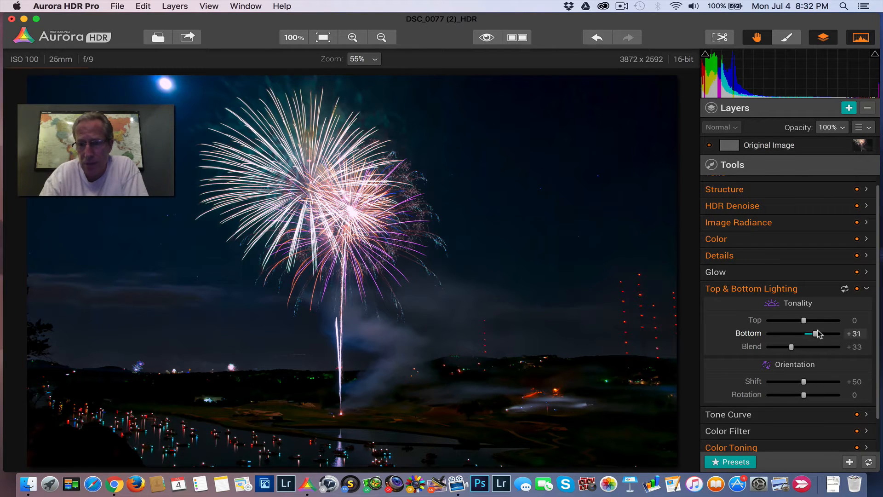
left_click_drag(814, 333, 823, 334)
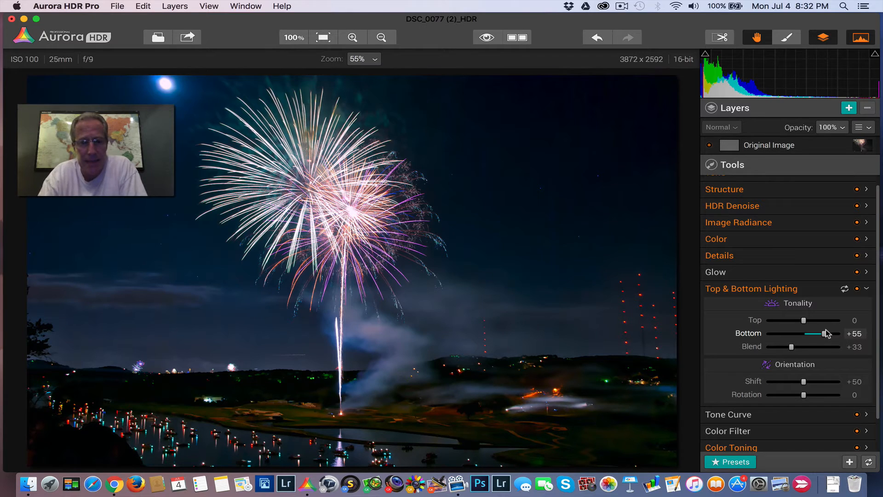
mouse_move(823, 333)
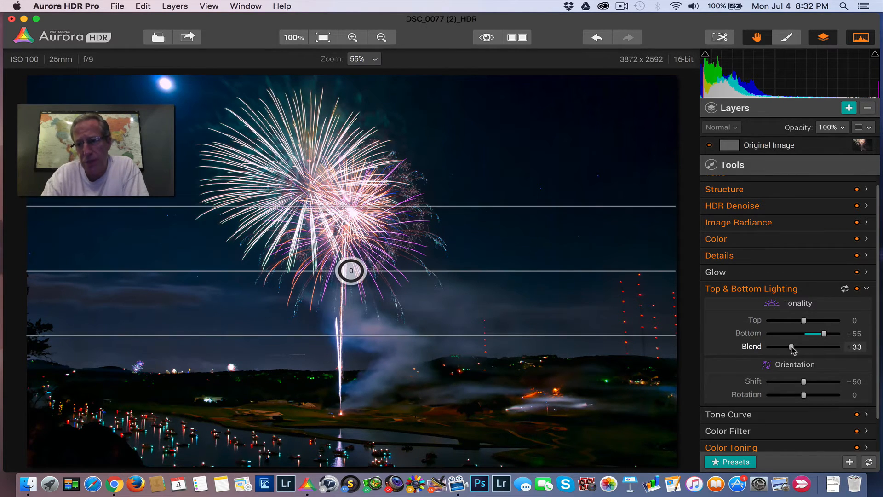
left_click_drag(791, 347, 785, 346)
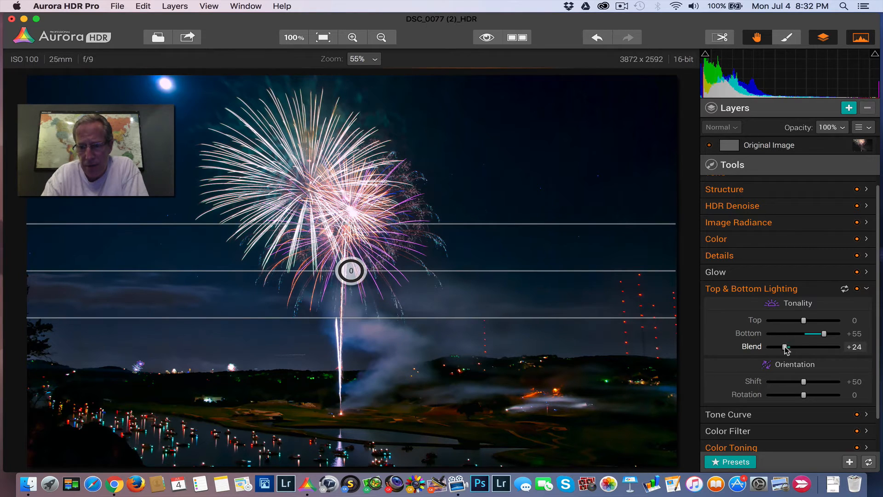
left_click_drag(787, 346, 784, 347)
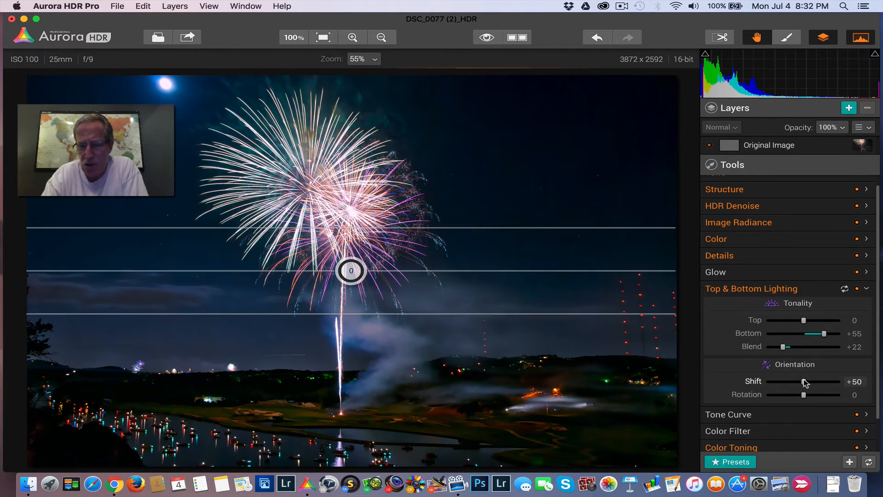
Settle Shift at +68, Blend at +22 and Bottom at +66.
left_click_drag(802, 381, 813, 381)
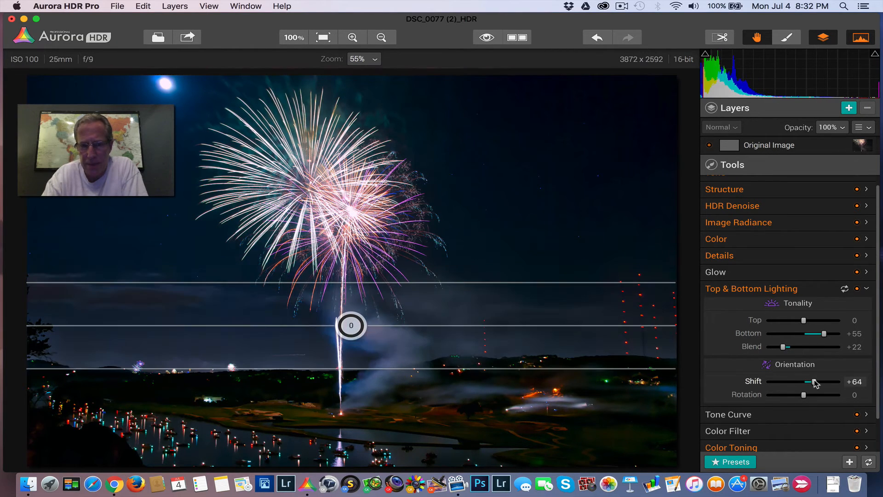
left_click_drag(809, 382, 818, 382)
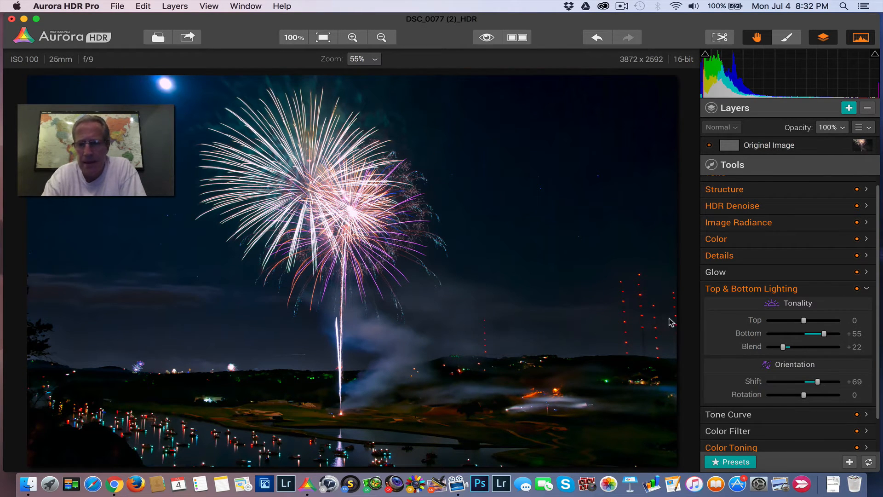
left_click_drag(810, 381, 804, 381)
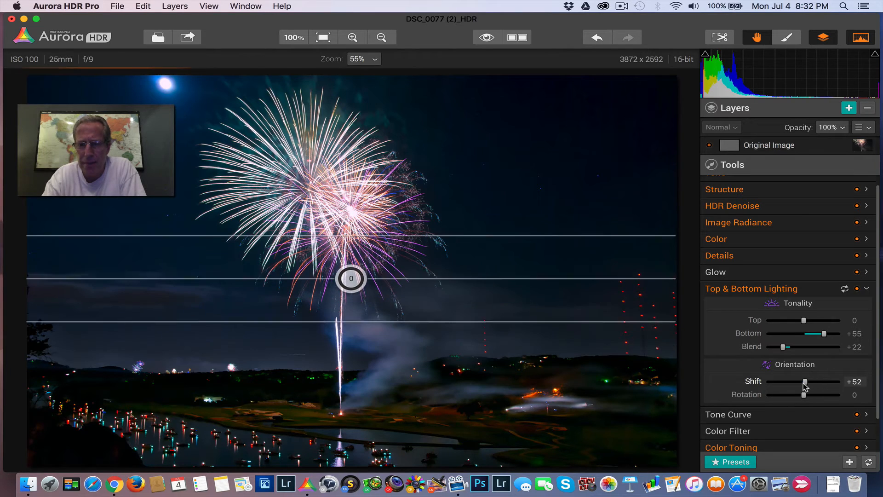
left_click_drag(803, 381, 800, 381)
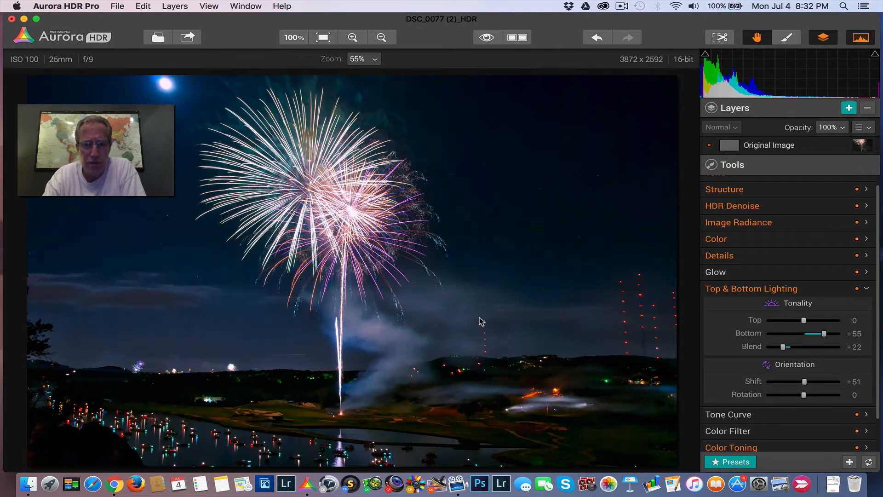
mouse_move(394, 327)
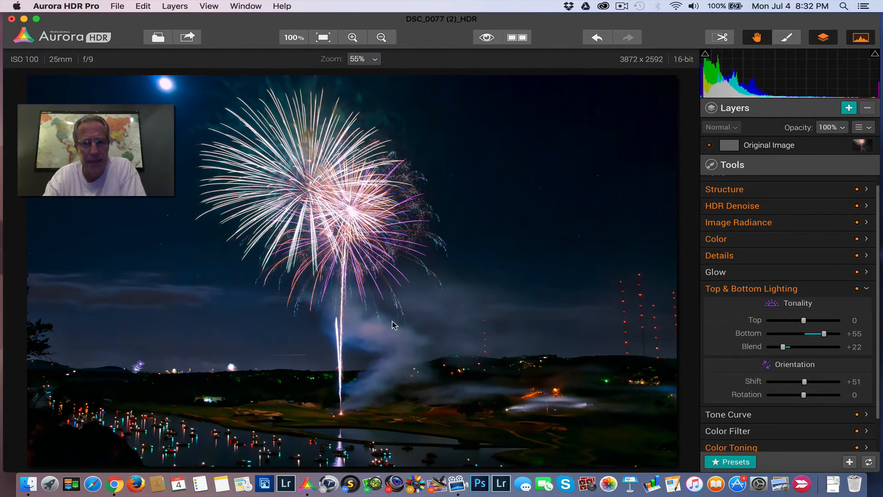
mouse_move(331, 207)
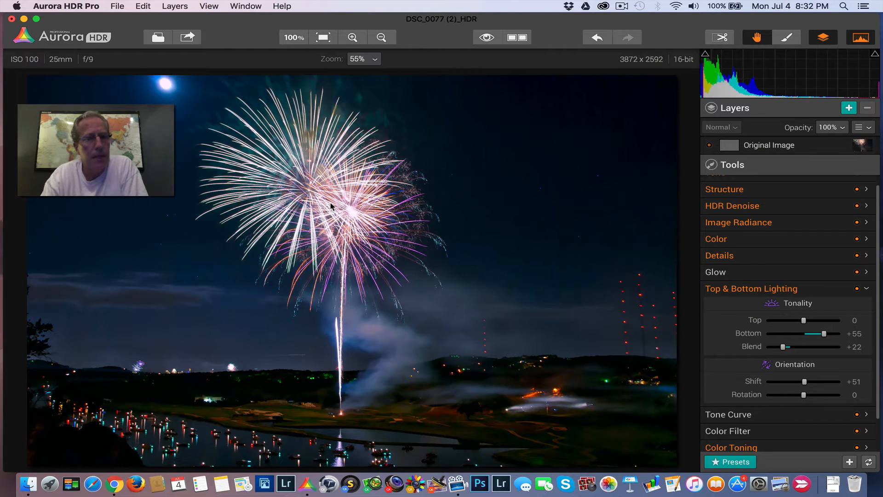
mouse_move(396, 359)
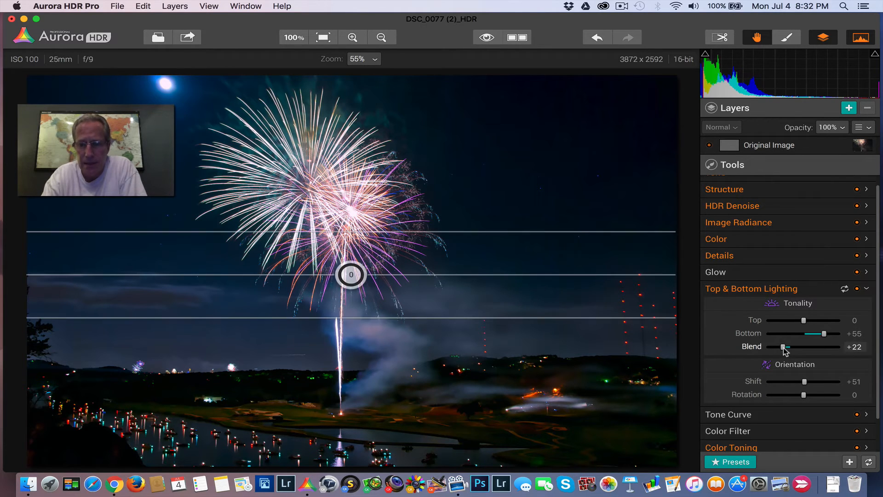
left_click_drag(787, 347, 781, 346)
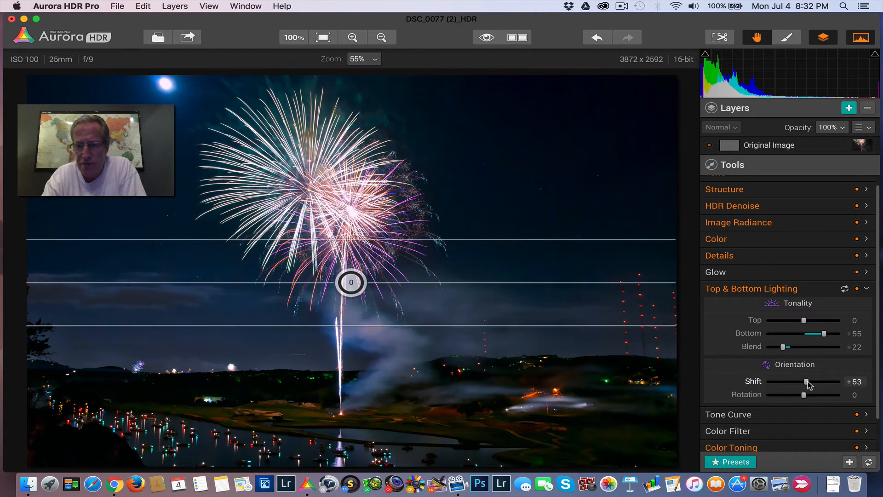
left_click_drag(804, 382, 817, 382)
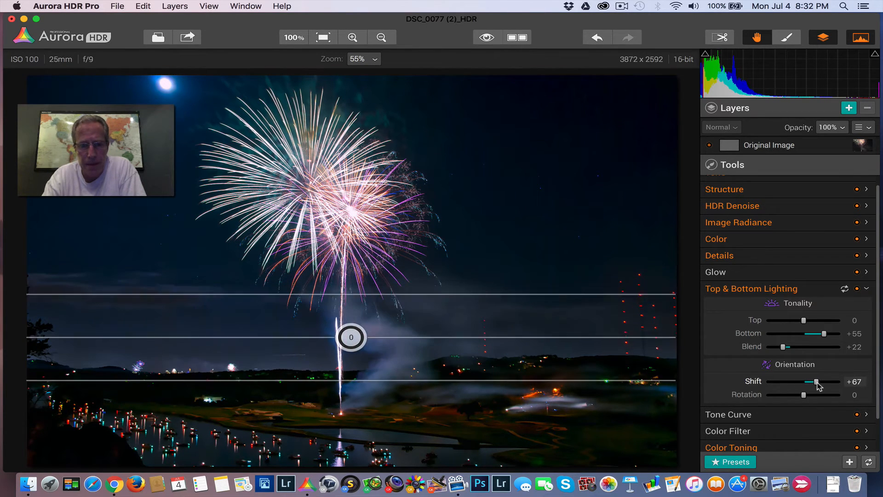
left_click_drag(815, 381, 817, 381)
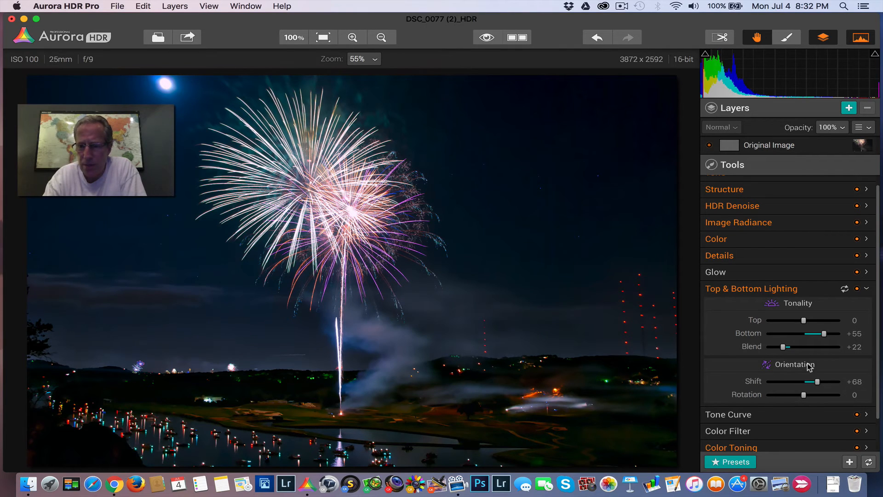
left_click_drag(823, 333, 828, 333)
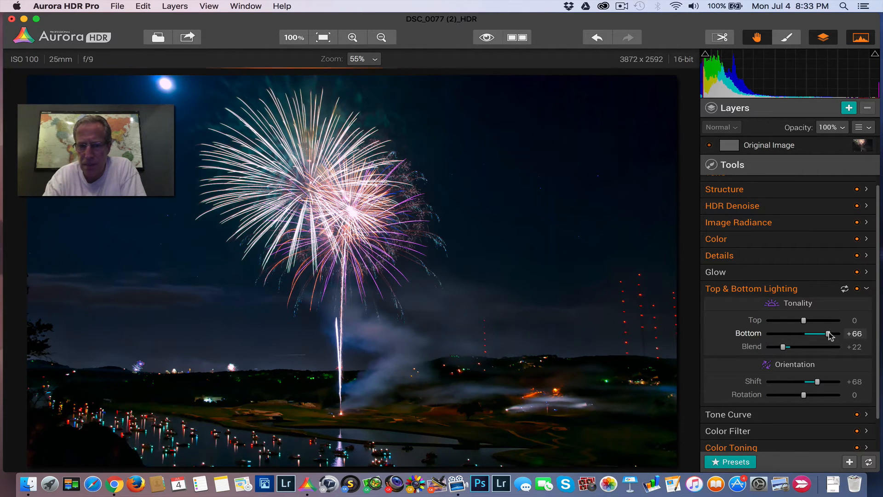
left_click_drag(828, 333, 827, 333)
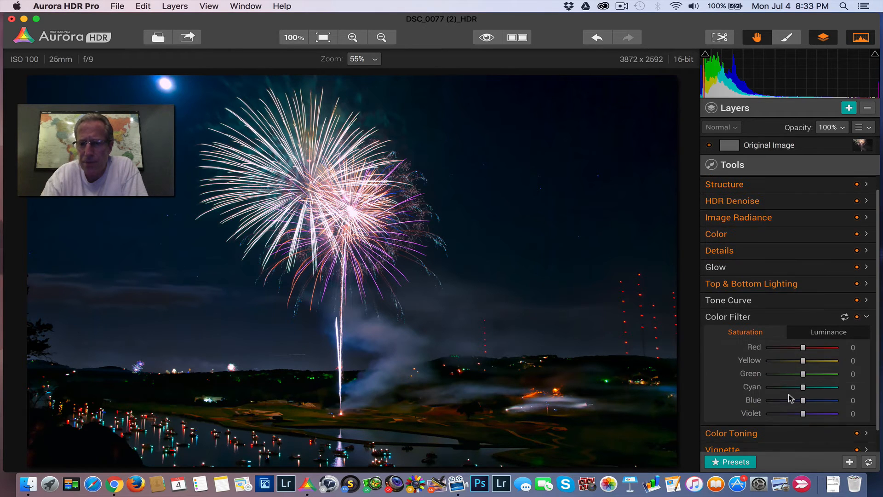
Set Color Filter saturation to Blue -15, Red +18 and Yellow +19.
left_click_drag(803, 400, 797, 400)
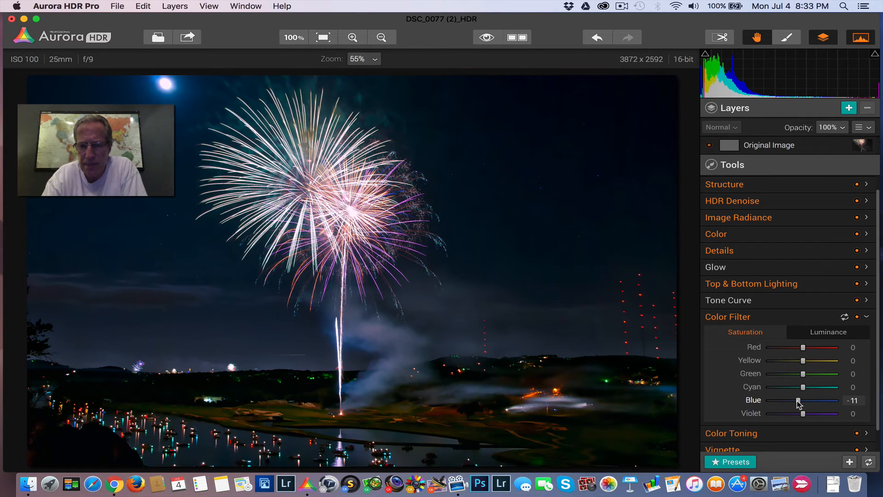
left_click_drag(798, 399, 795, 399)
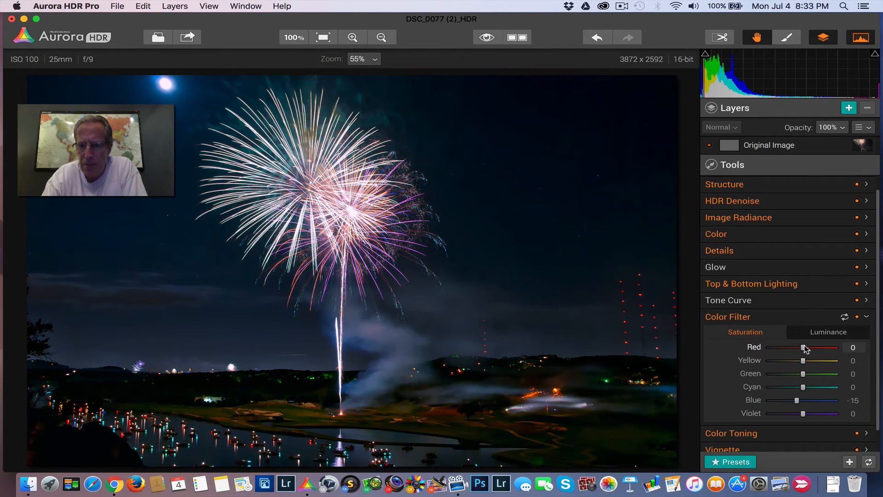
left_click_drag(803, 348, 813, 348)
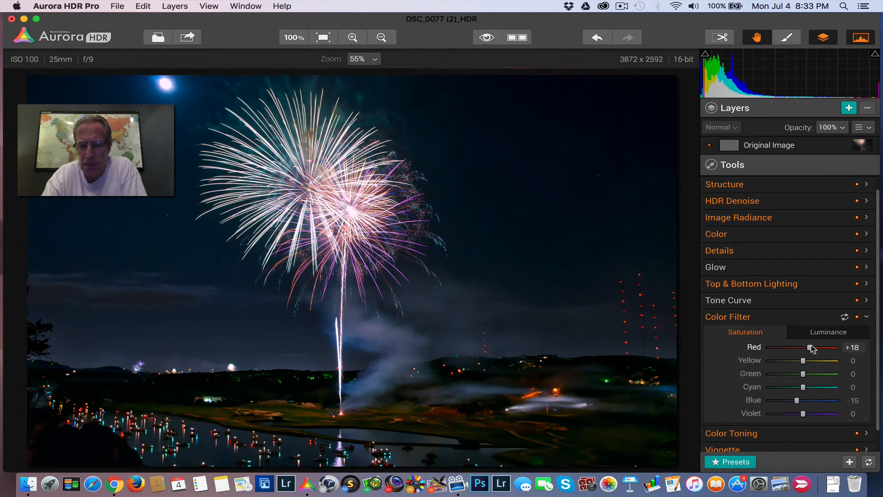
left_click_drag(803, 361, 807, 361)
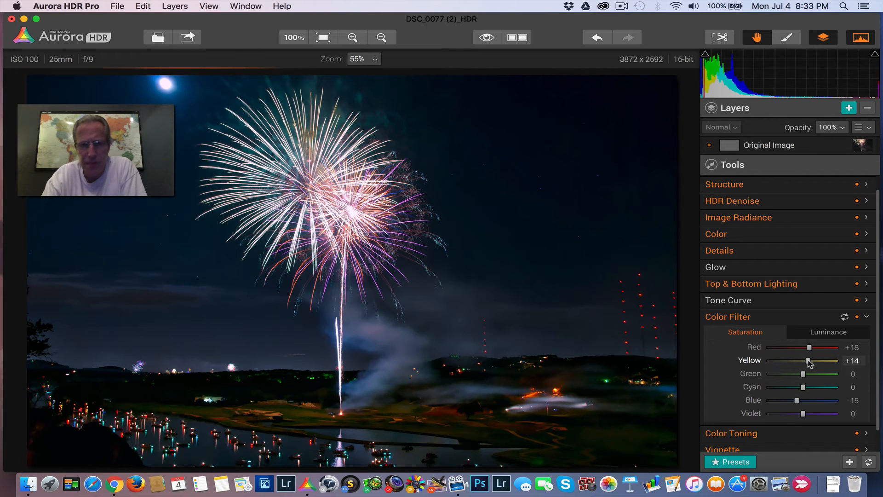
left_click_drag(804, 359, 809, 360)
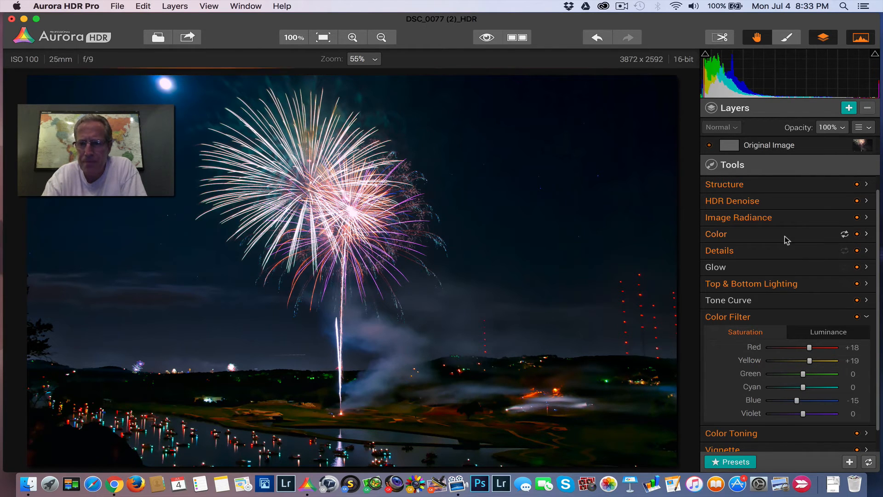
Warm the Color temperature to +6.
left_click(716, 233)
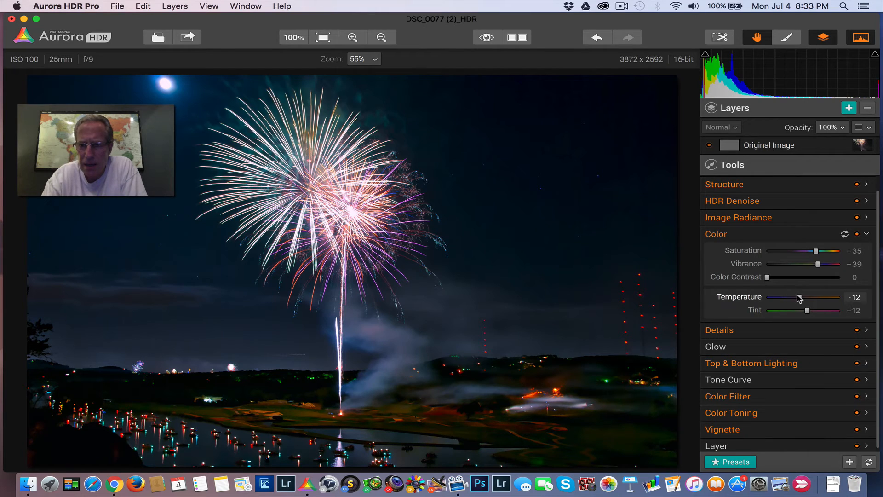
left_click_drag(797, 297, 805, 296)
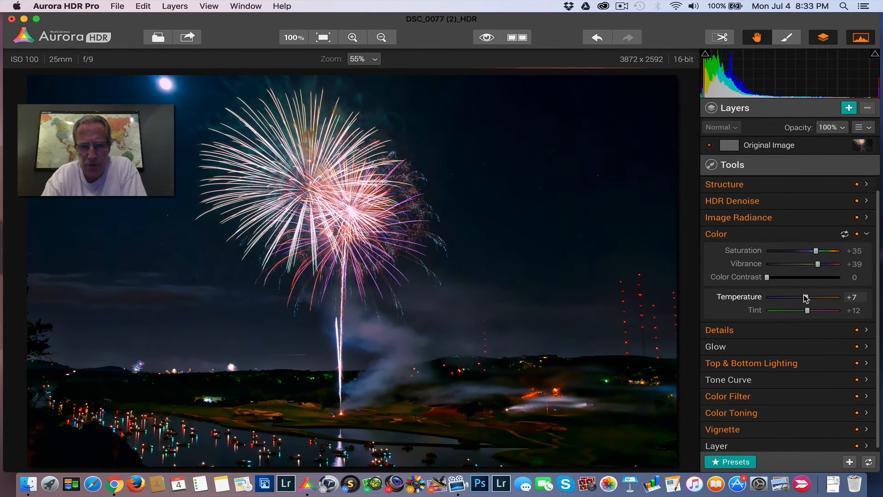
left_click_drag(805, 297, 808, 297)
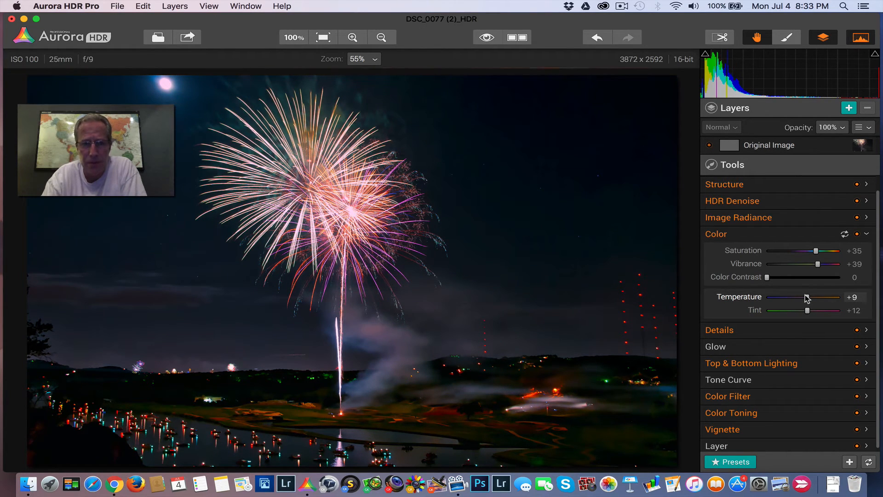
left_click_drag(806, 297, 803, 297)
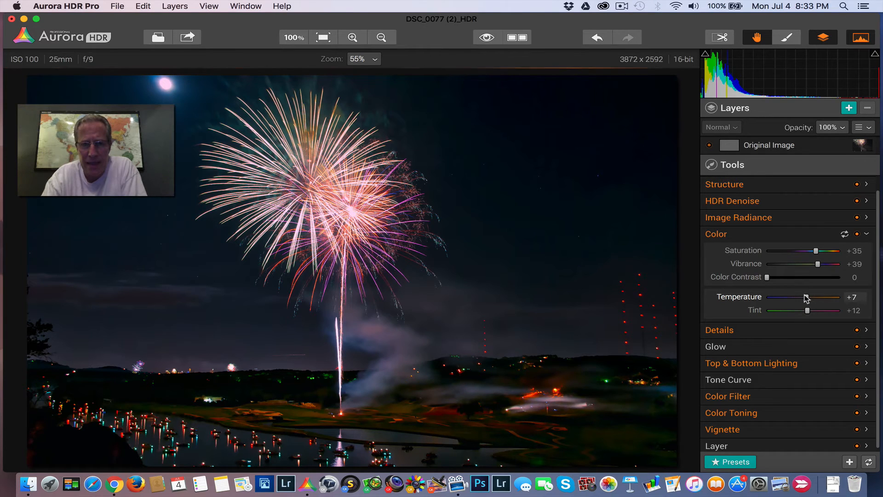
left_click_drag(806, 297, 805, 296)
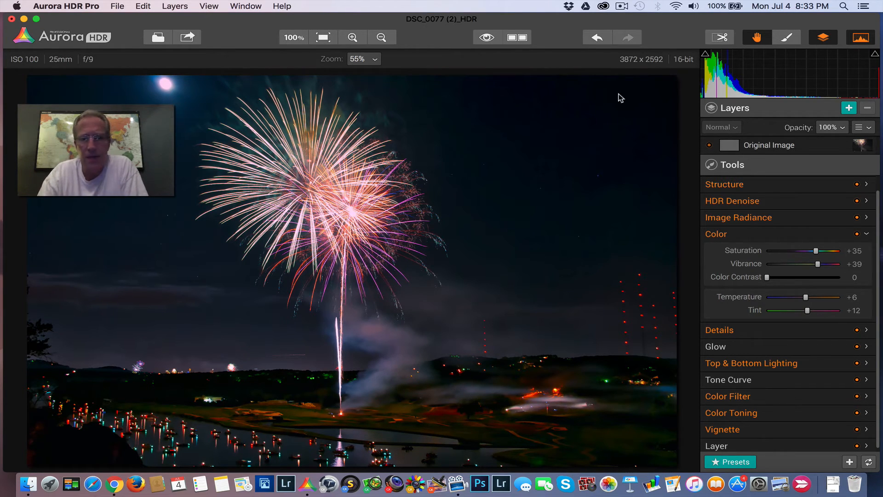
Toggle before/after, then set Saturation to +49 and Vibrance to +58.
left_click(487, 37)
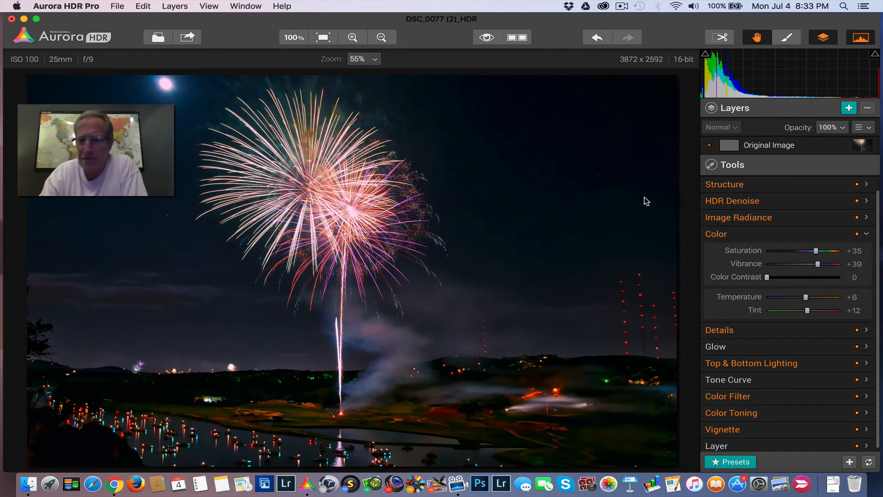
left_click_drag(814, 251, 821, 251)
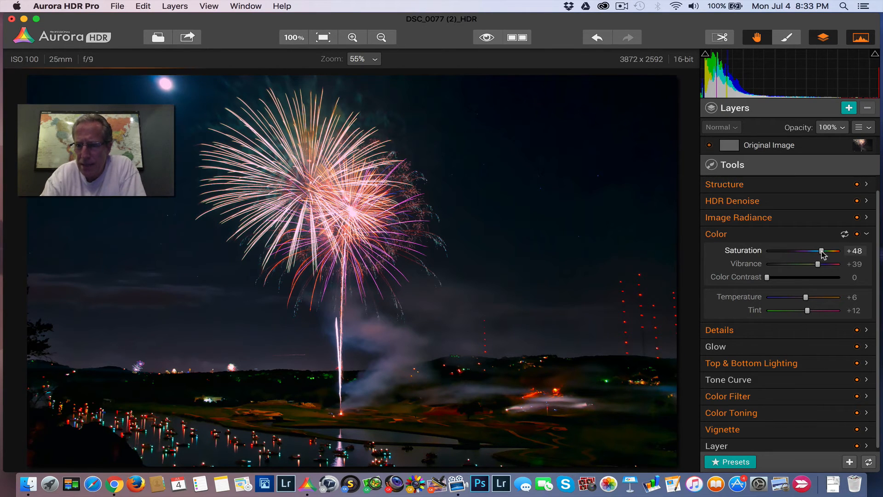
left_click_drag(817, 264, 826, 263)
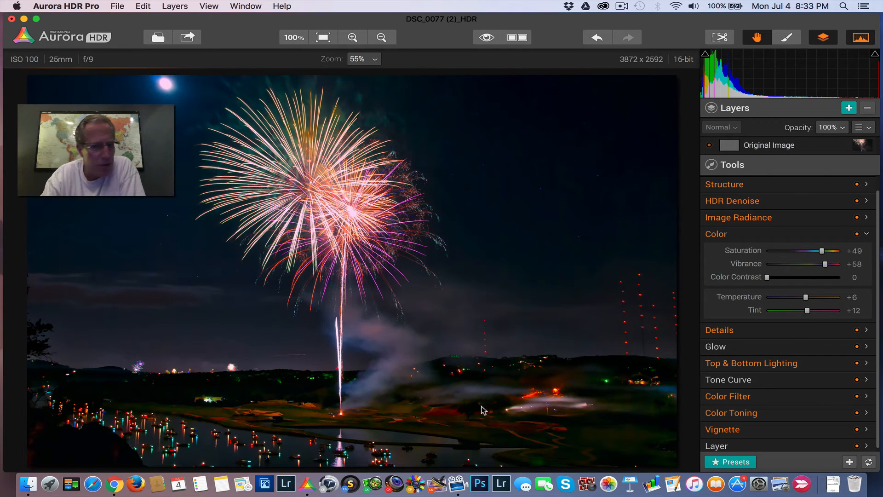
Create a layer named 'Ground' and give it Color Saturation -47 and Vibrance -24.
left_click(847, 109)
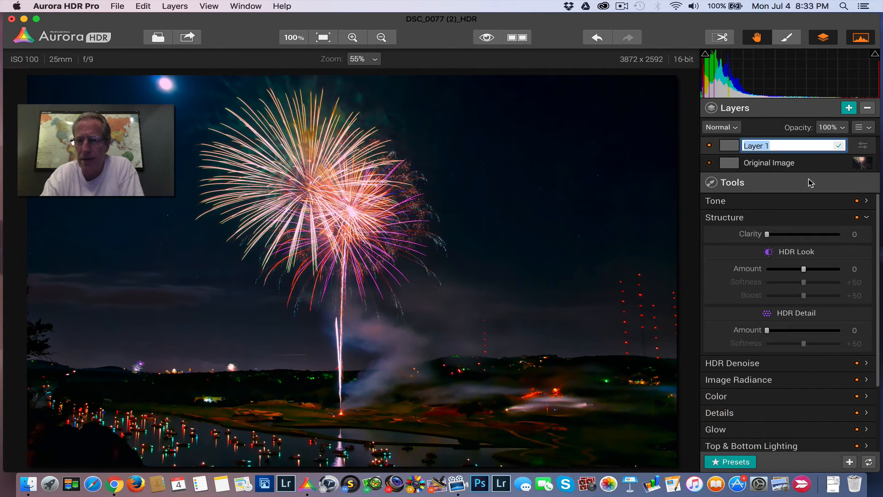
type("Ground")
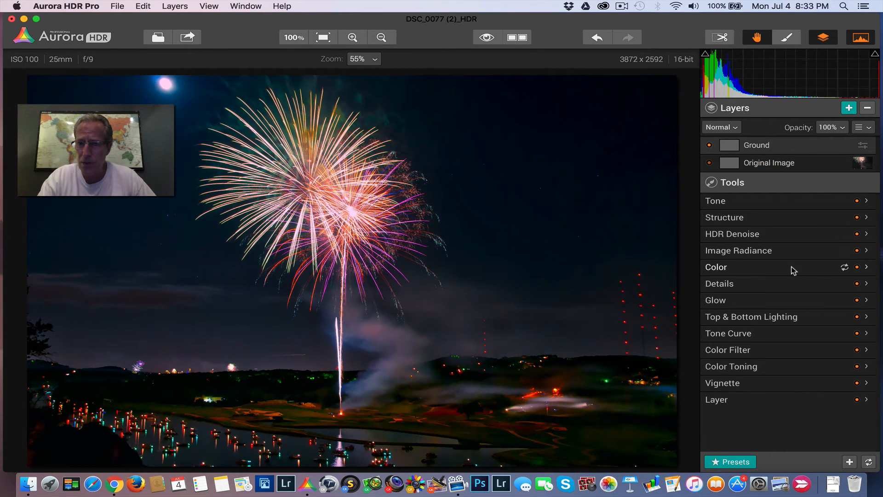
left_click(716, 267)
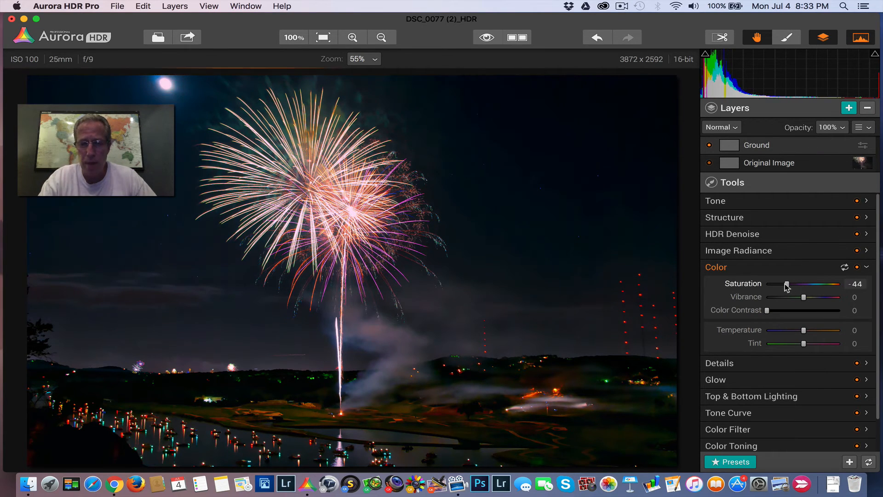
left_click_drag(787, 284, 786, 284)
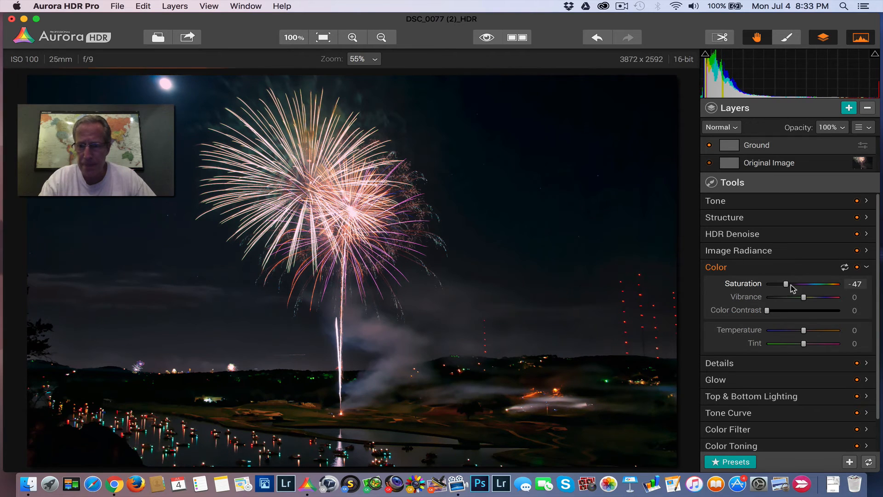
left_click_drag(803, 297, 795, 297)
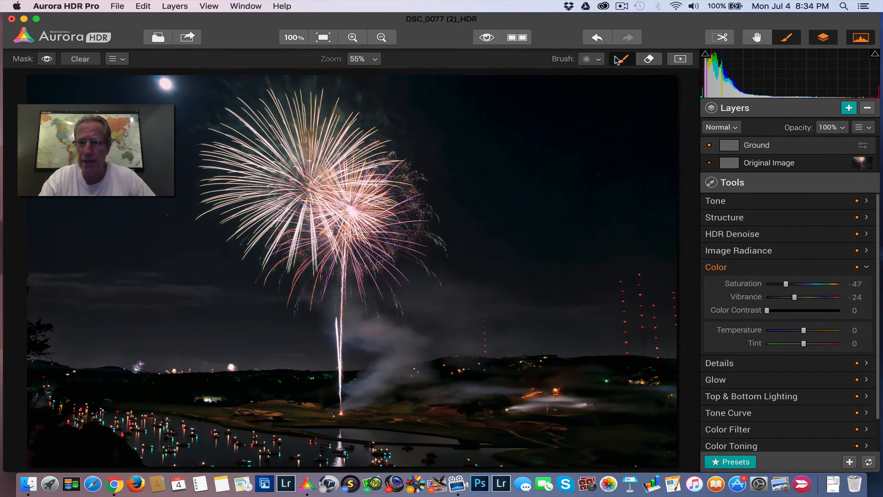
Set the masking brush size to 250 in the brush dropdown.
left_click(597, 58)
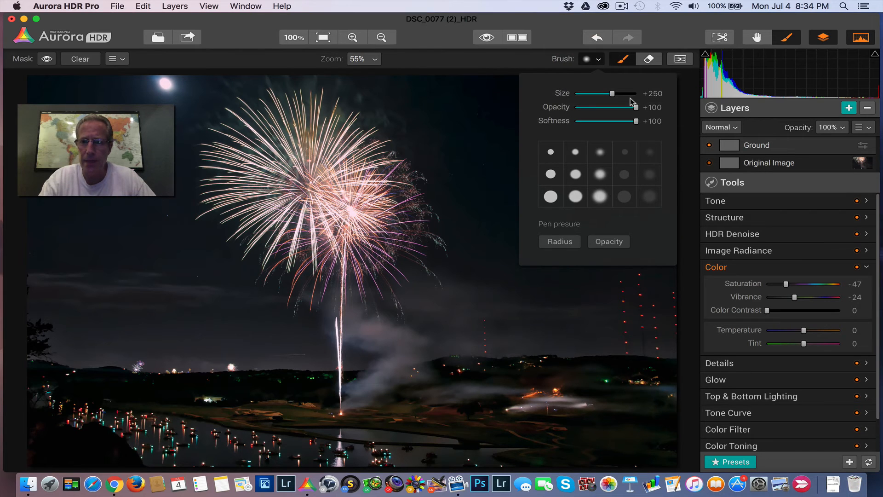
left_click_drag(623, 92, 579, 93)
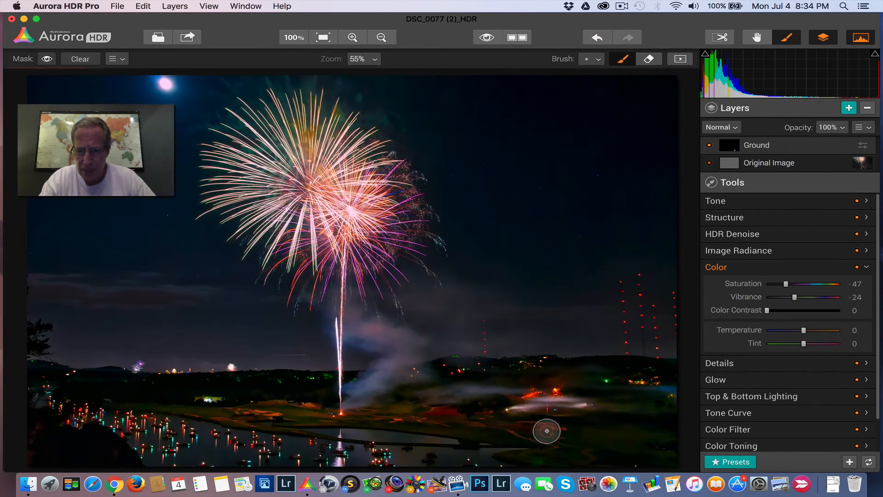
mouse_move(576, 443)
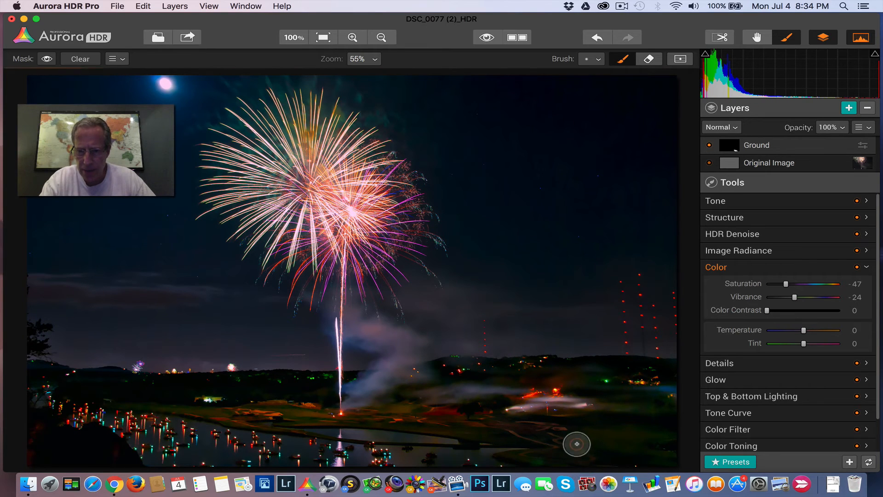
mouse_move(450, 420)
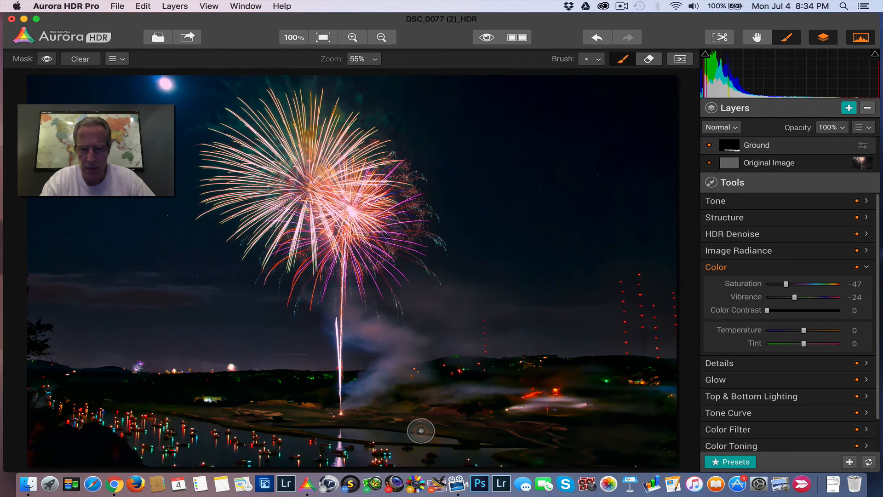
mouse_move(630, 416)
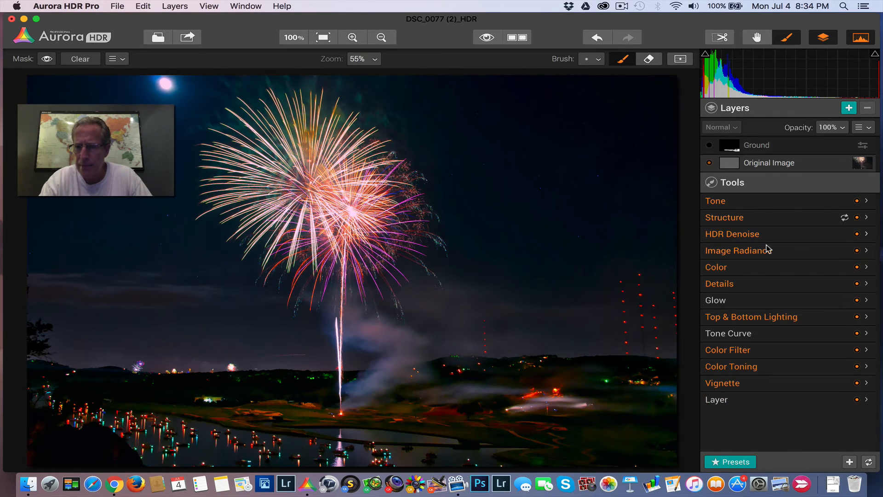
Give the original image Temperature +16, Tint +13 and Saturation +50 in Color.
left_click(716, 266)
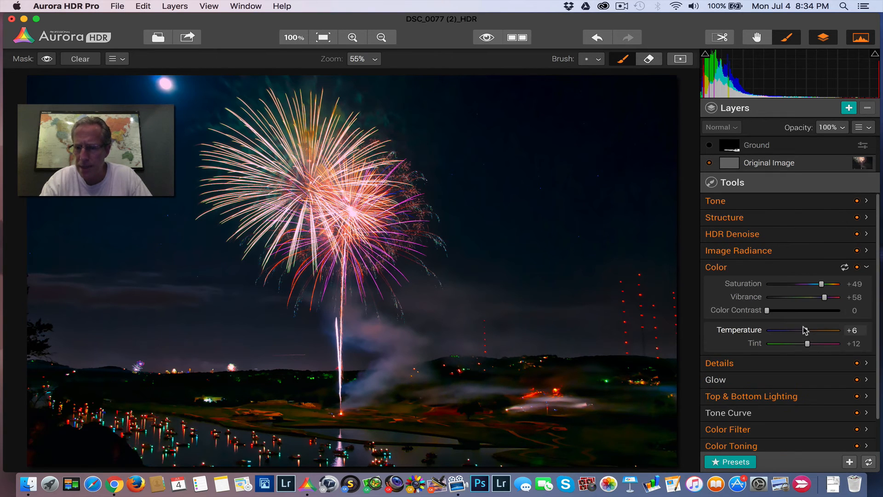
left_click_drag(804, 330, 810, 330)
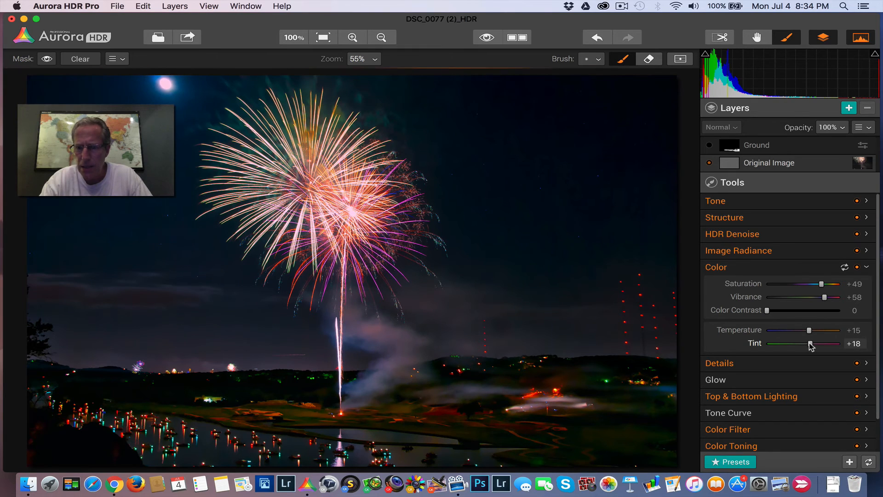
left_click_drag(816, 343, 806, 343)
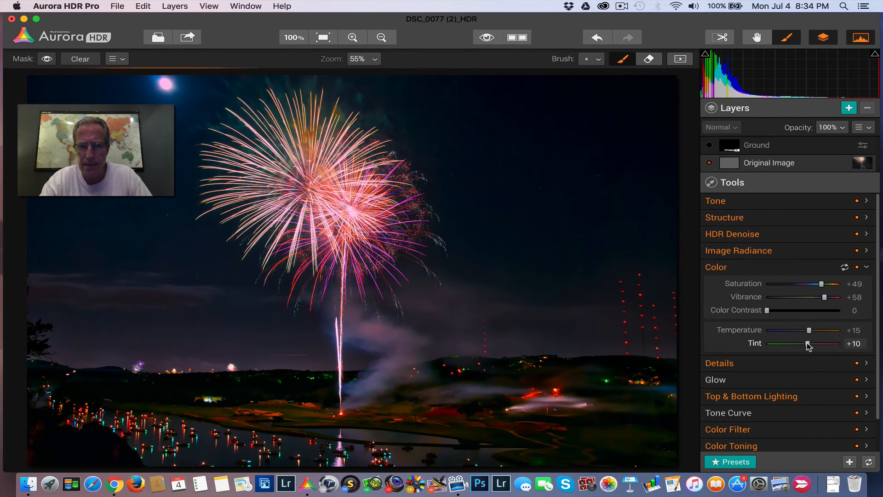
left_click_drag(805, 344, 814, 343)
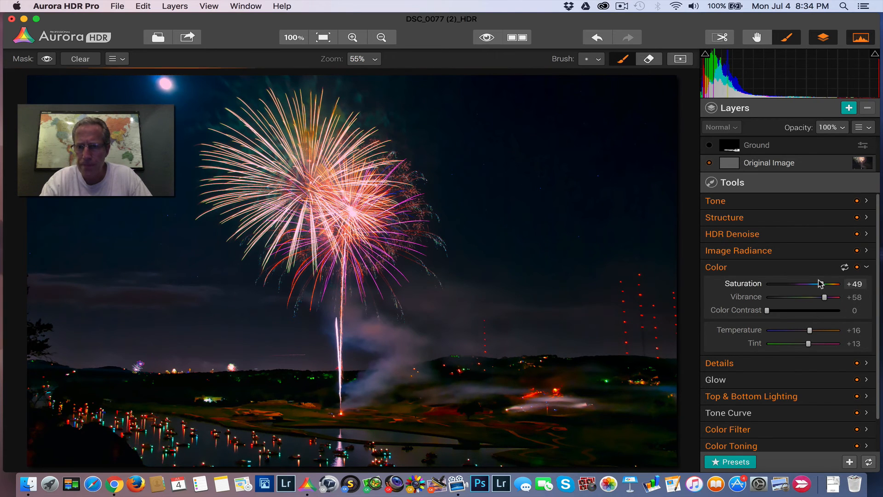
left_click_drag(819, 283, 822, 284)
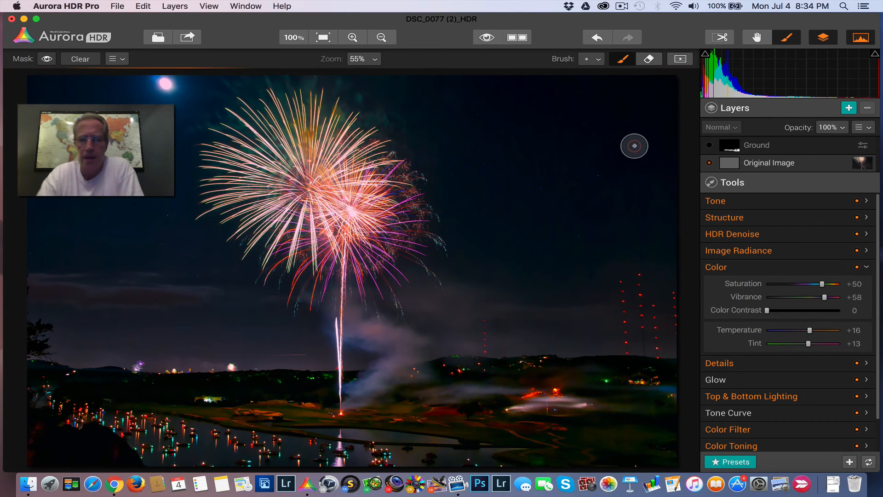
Select the Ground layer to show its Structure adjustments, all still at zero.
left_click(724, 217)
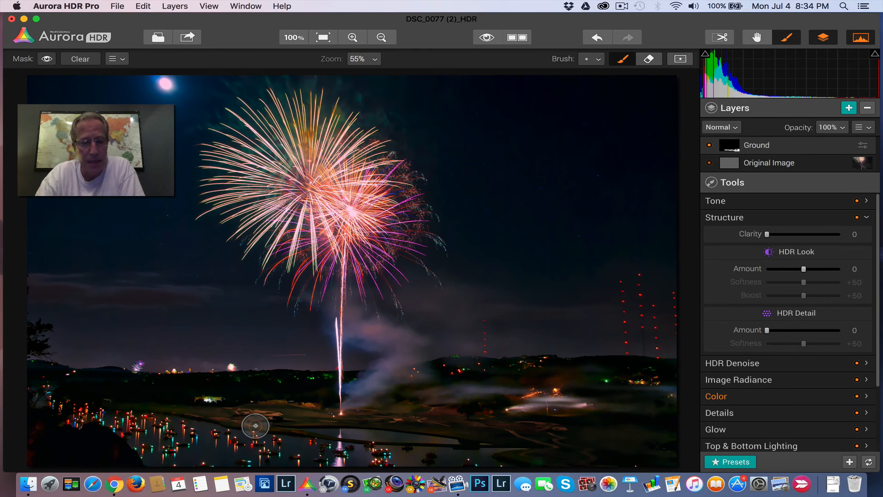
mouse_move(351, 325)
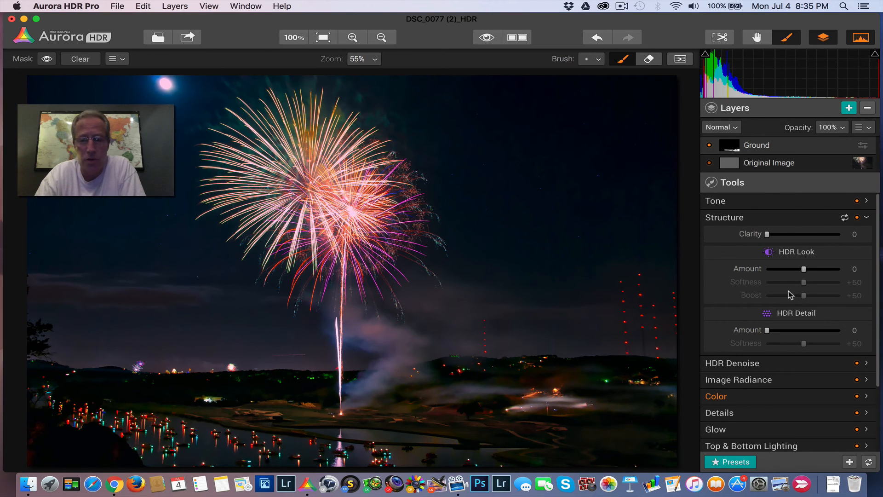
left_click(485, 38)
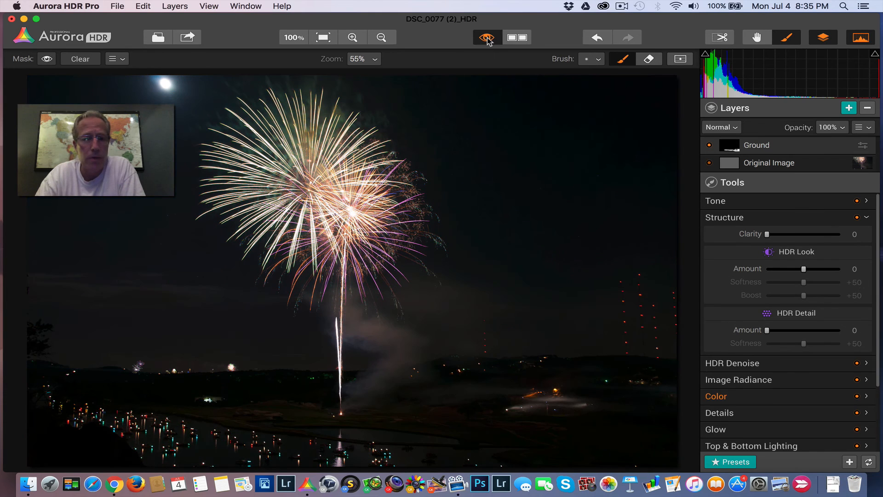
left_click(484, 37)
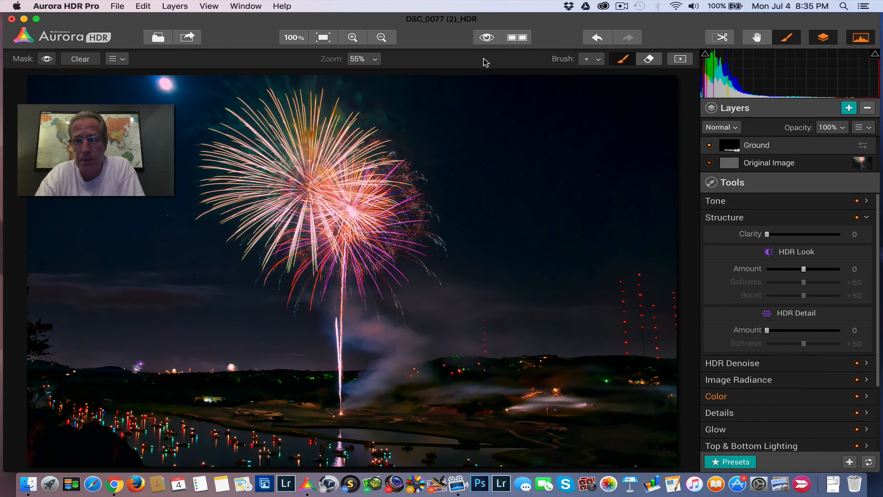
left_click(486, 37)
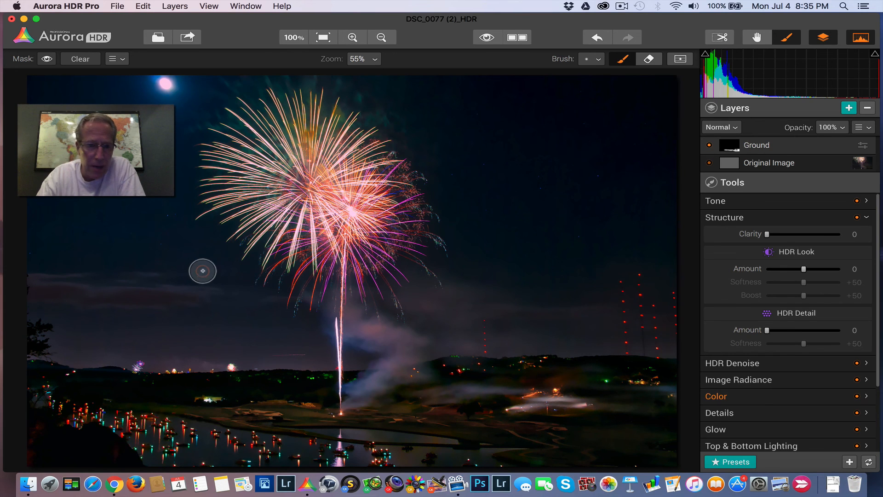
mouse_move(155, 91)
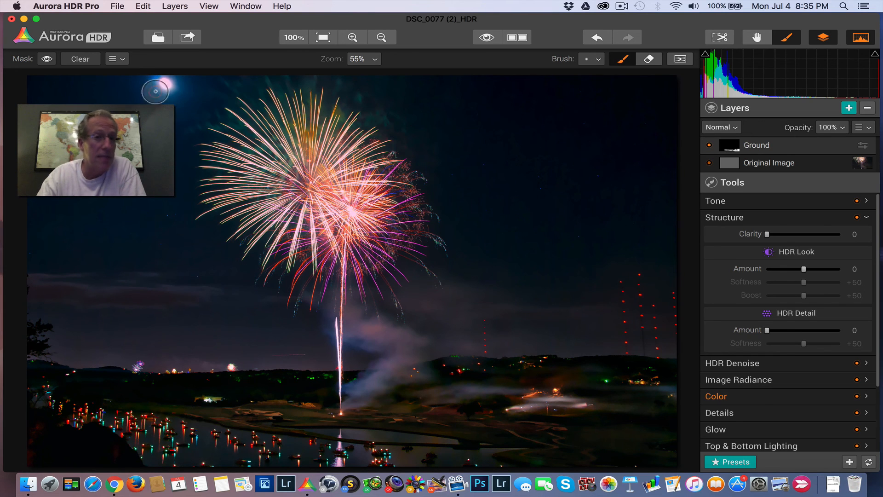